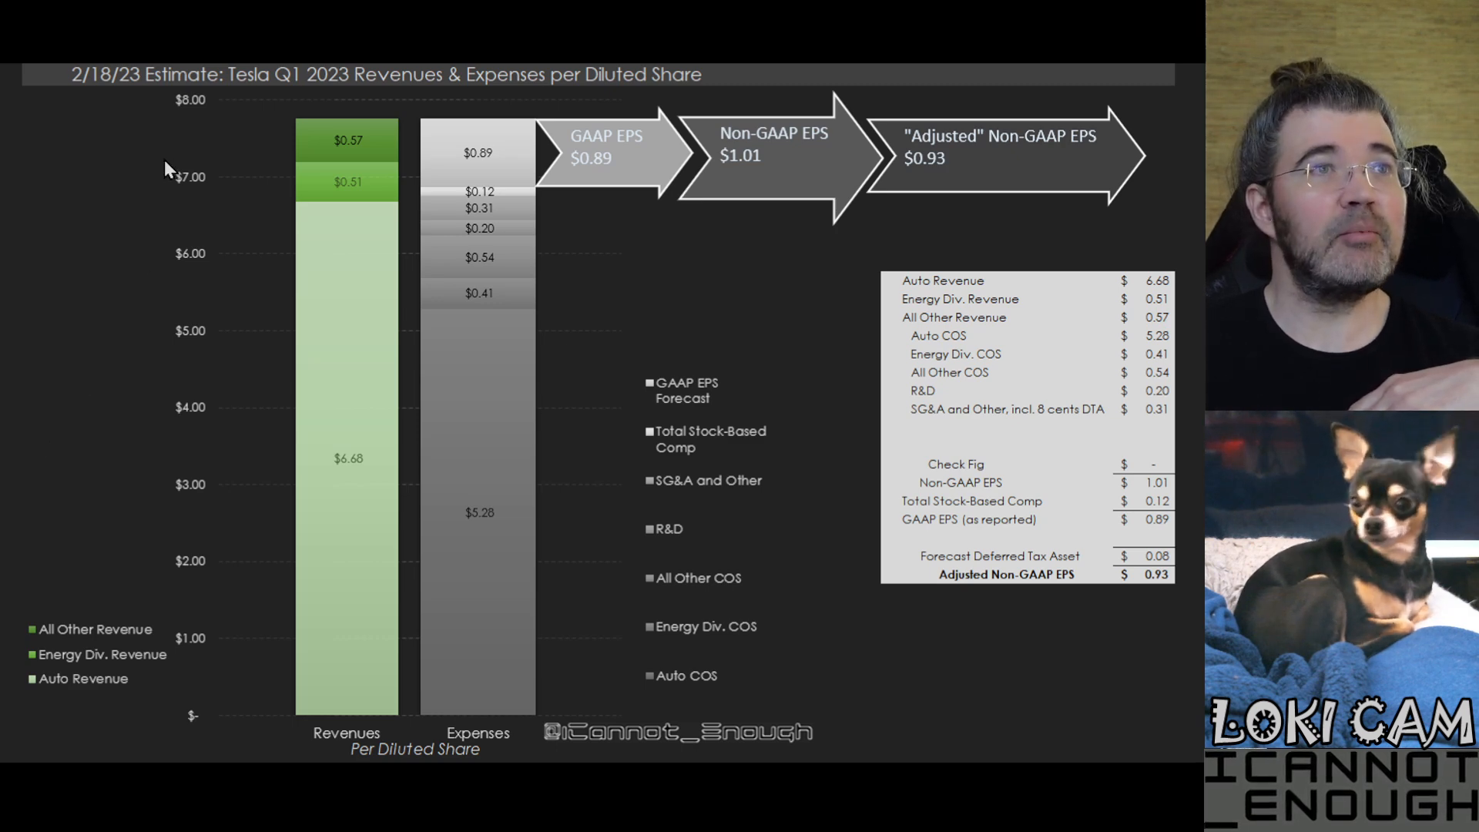
{"action": "mouse_move", "coordinate": [262, 32]}
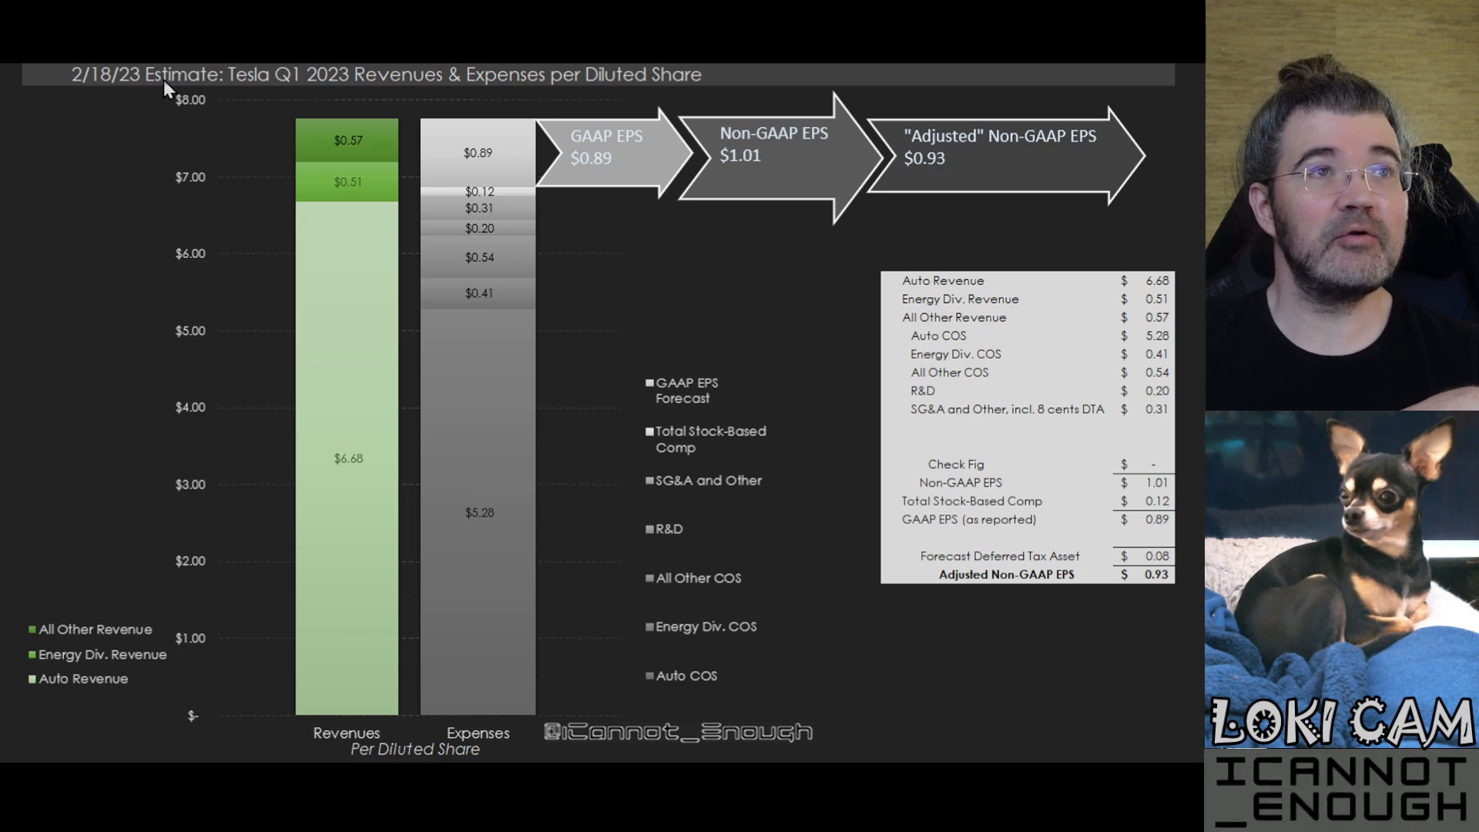
{"action": "mouse_move", "coordinate": [293, 118]}
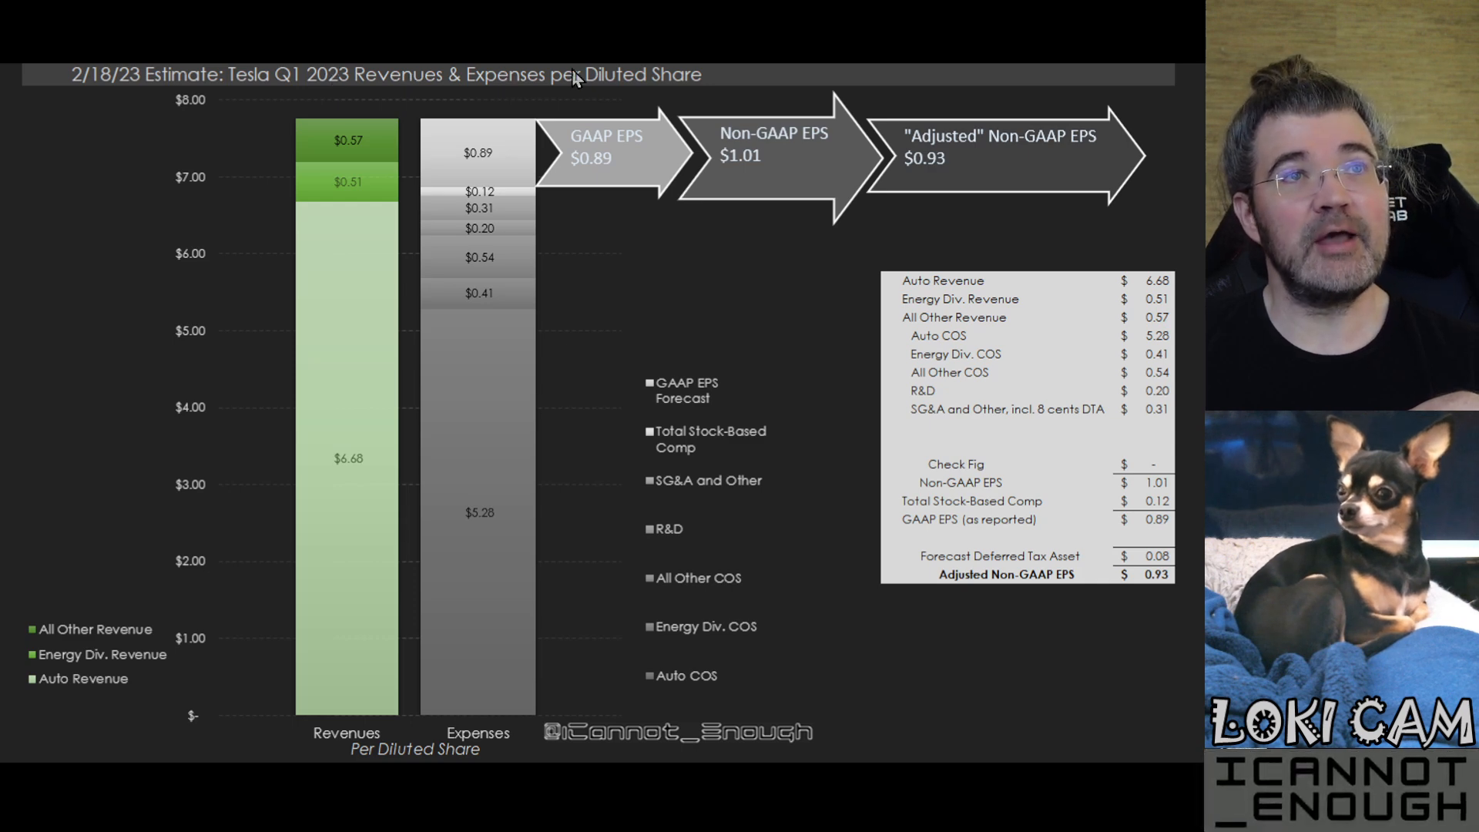
{"action": "mouse_move", "coordinate": [86, 128]}
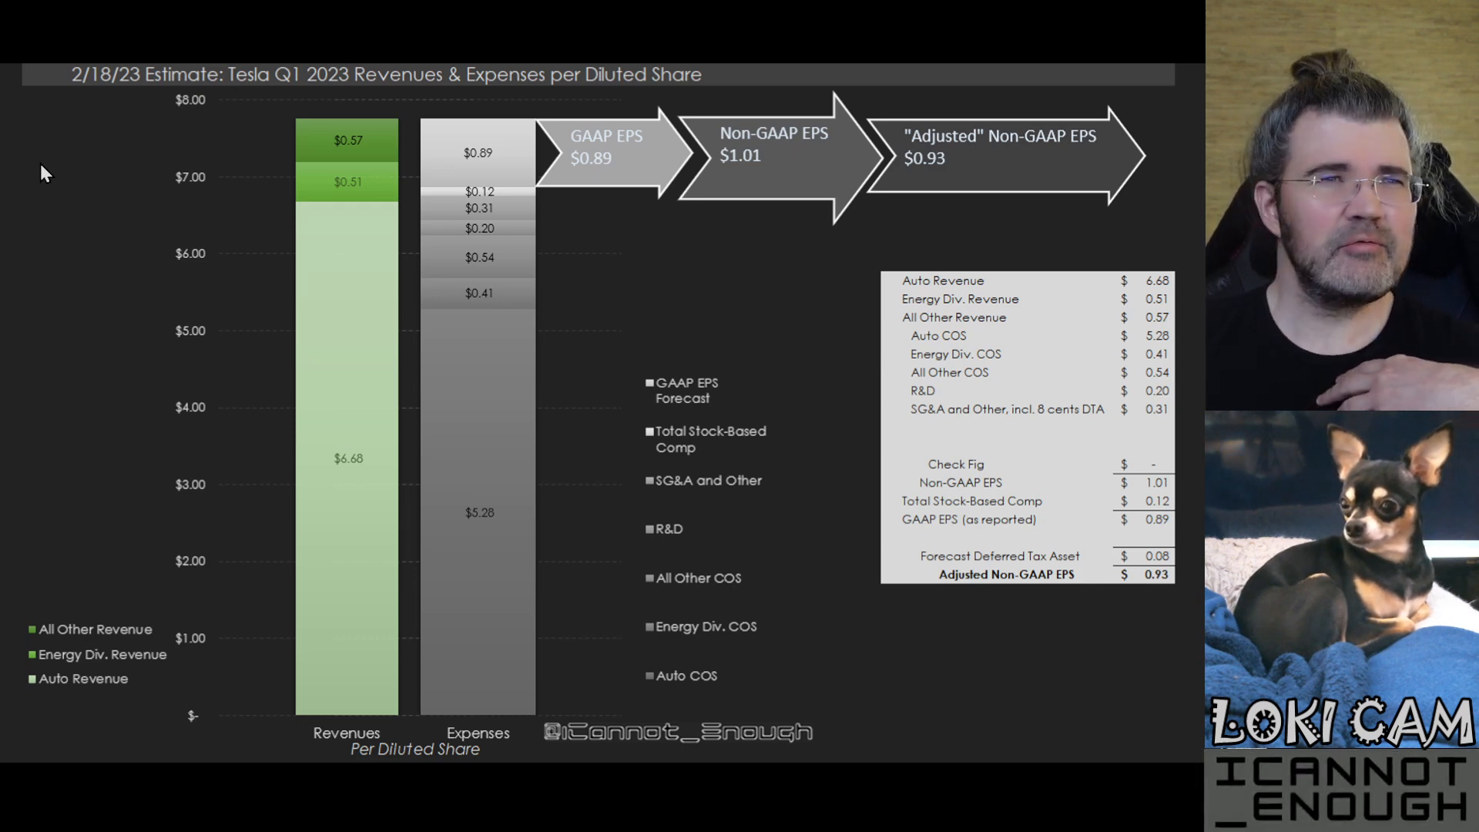
{"action": "mouse_move", "coordinate": [663, 179]}
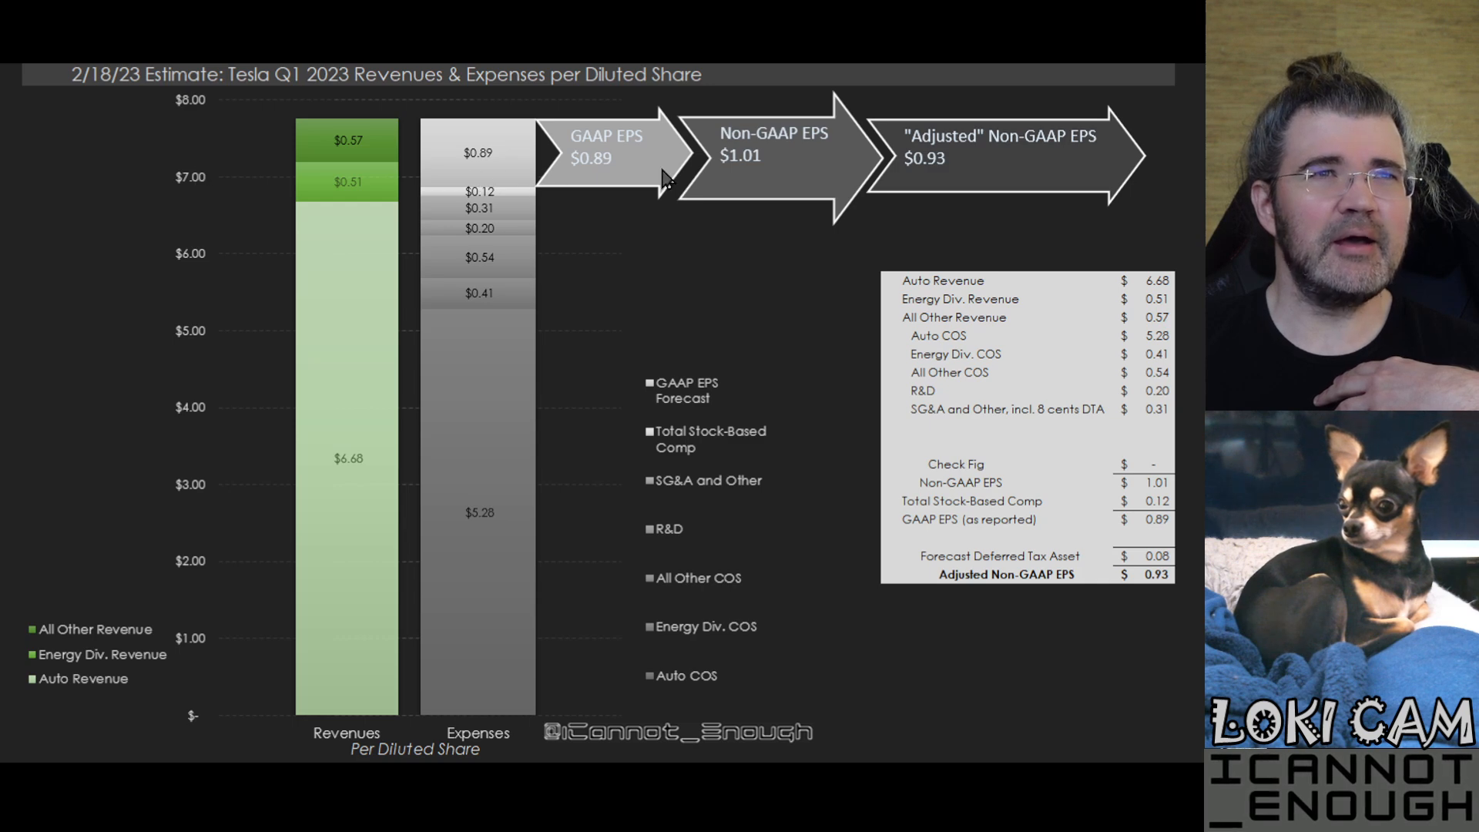
{"action": "mouse_move", "coordinate": [590, 147]}
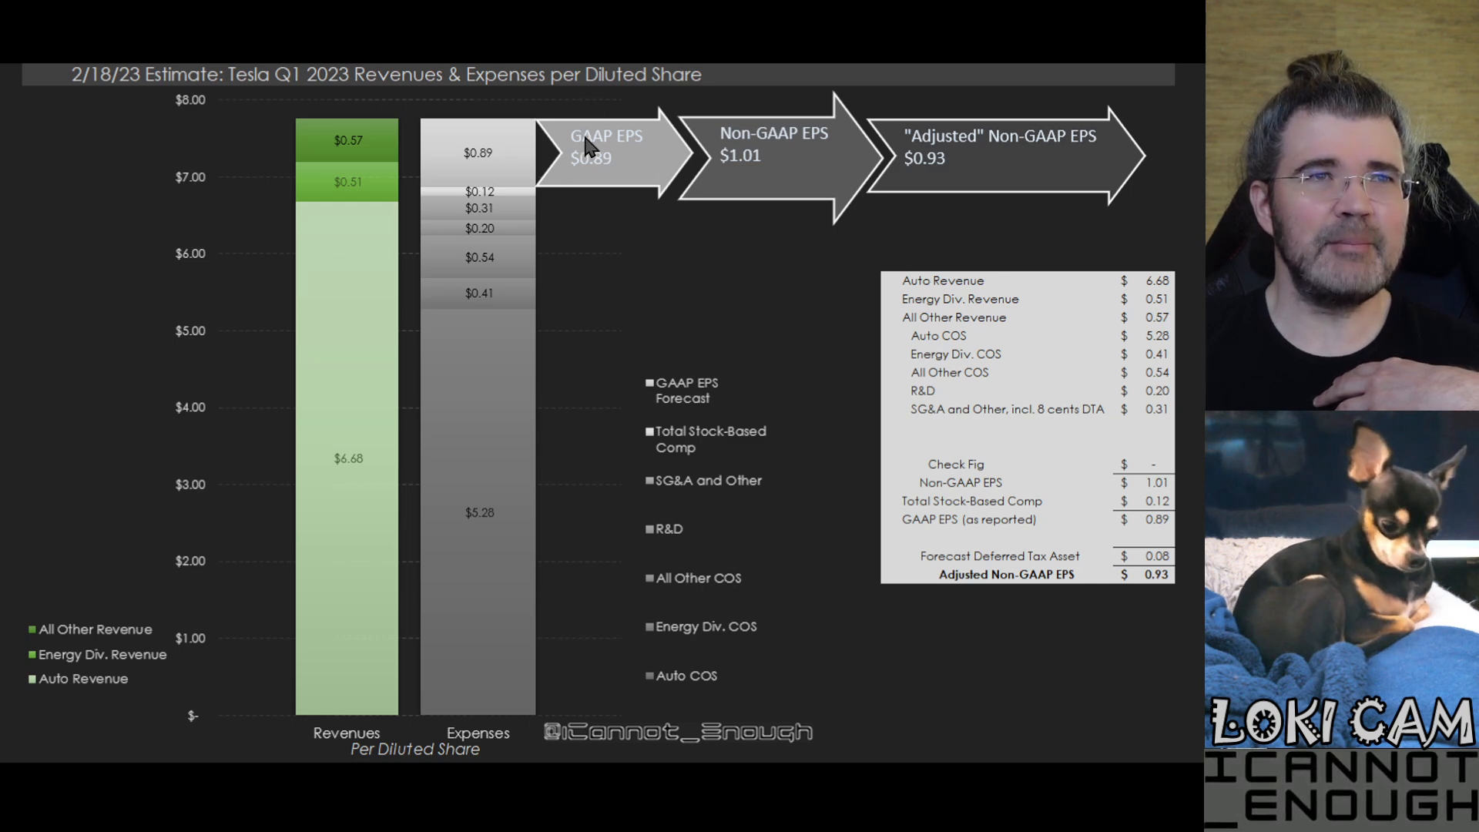
{"action": "mouse_move", "coordinate": [813, 154]}
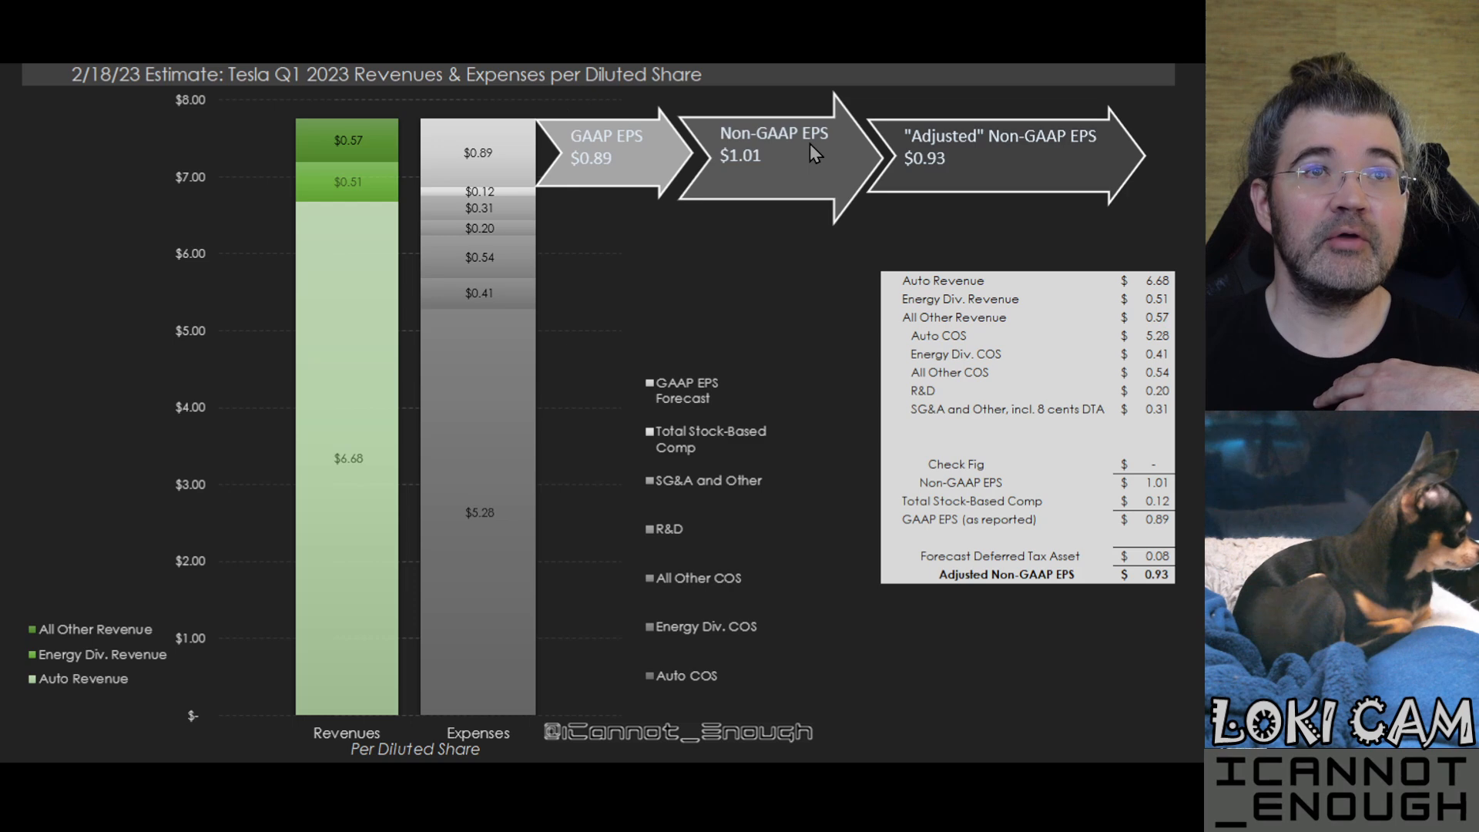
{"action": "mouse_move", "coordinate": [739, 176]}
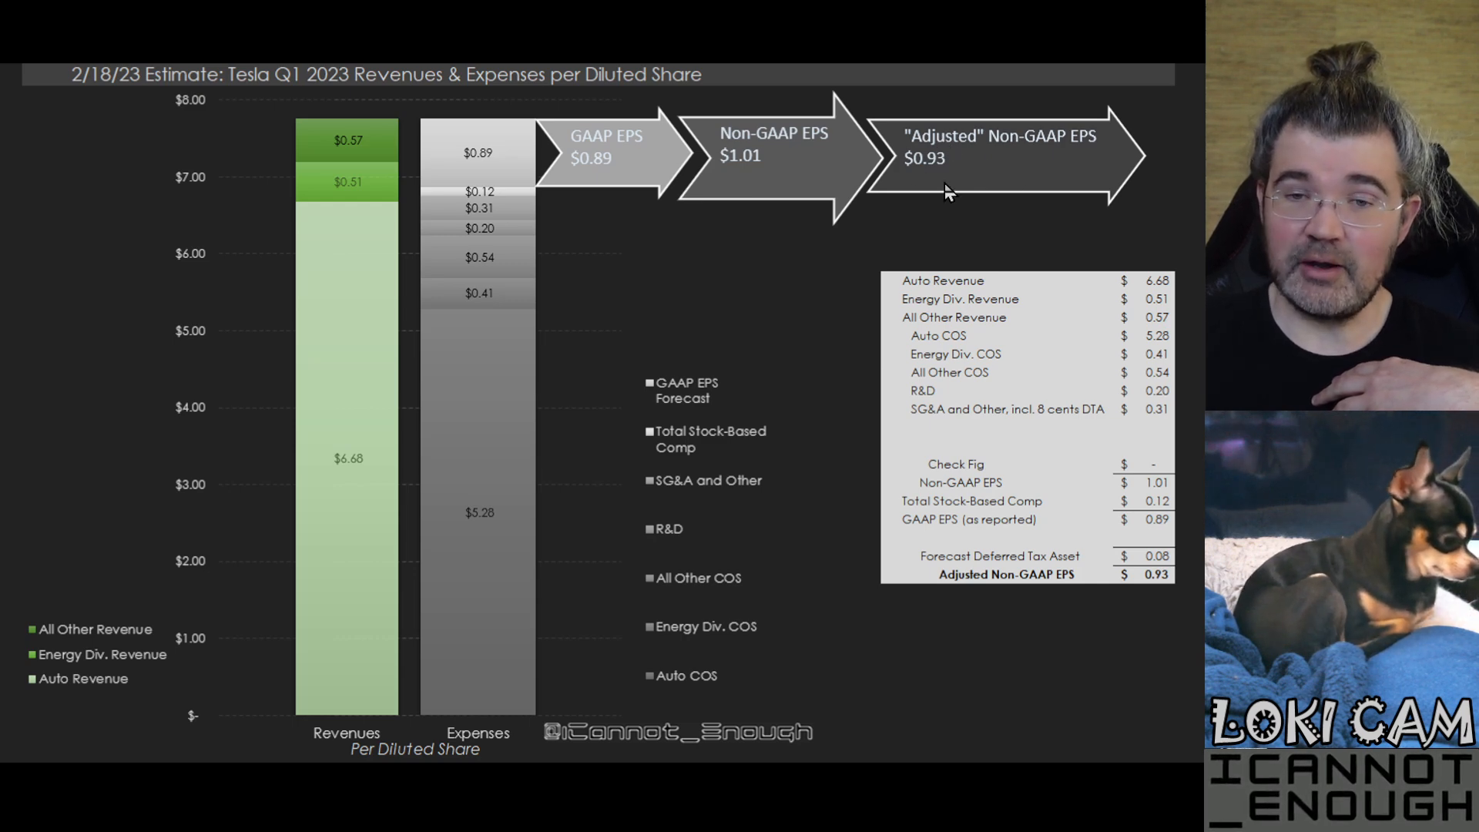
{"action": "mouse_move", "coordinate": [590, 216]}
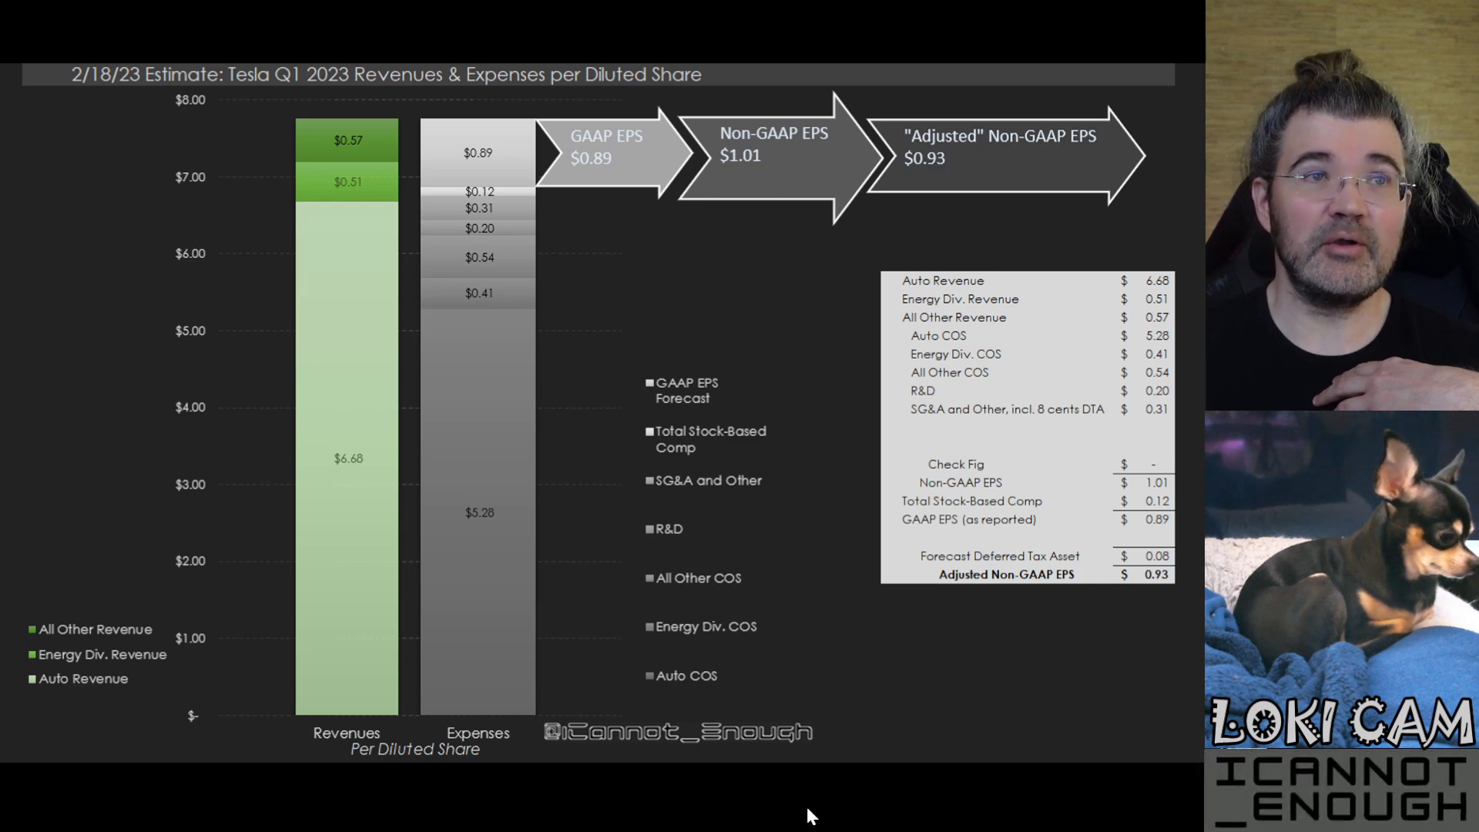
{"action": "mouse_move", "coordinate": [71, 707]}
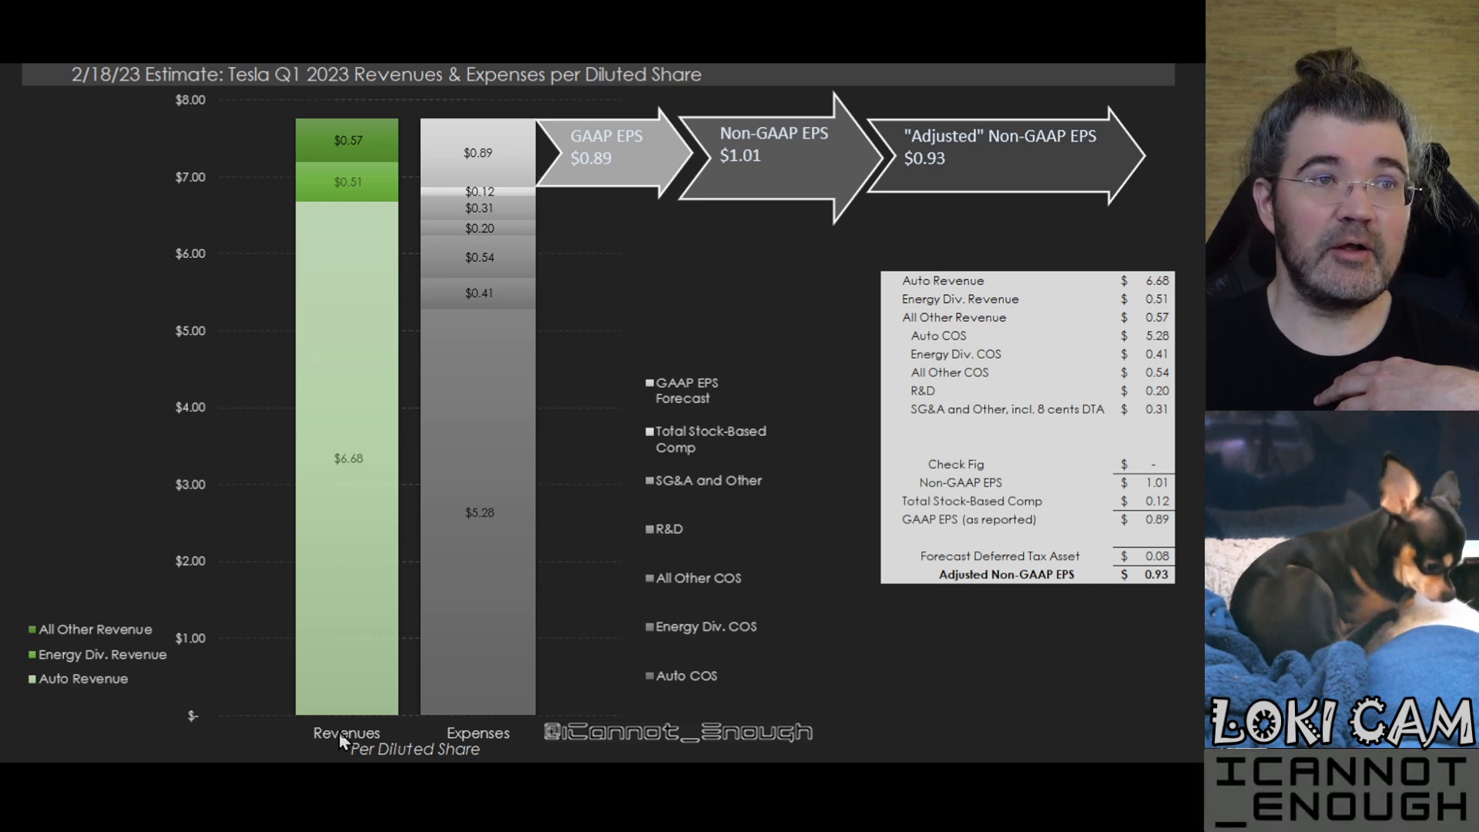
{"action": "mouse_move", "coordinate": [302, 755]}
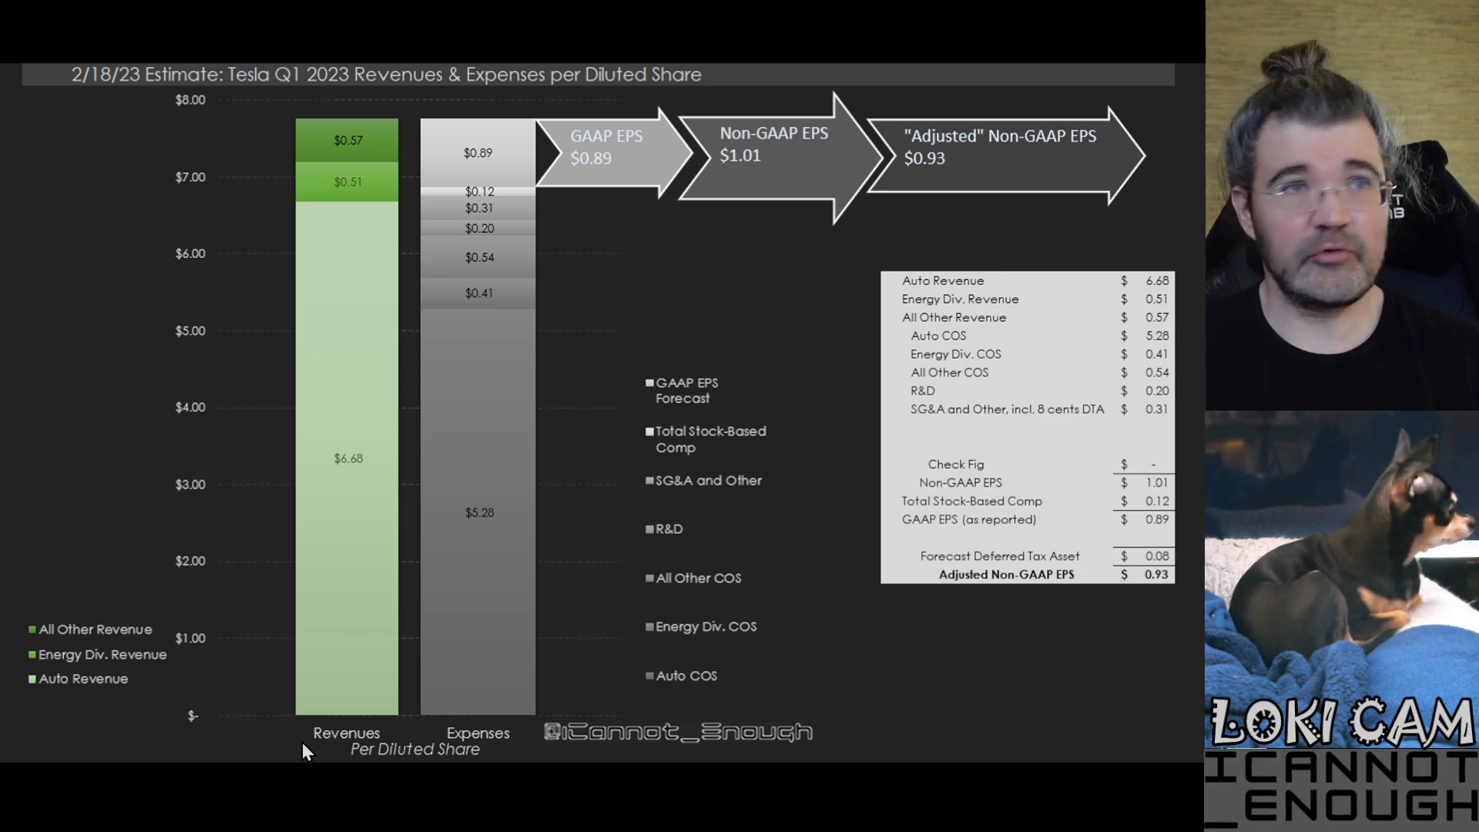
{"action": "mouse_move", "coordinate": [40, 688]}
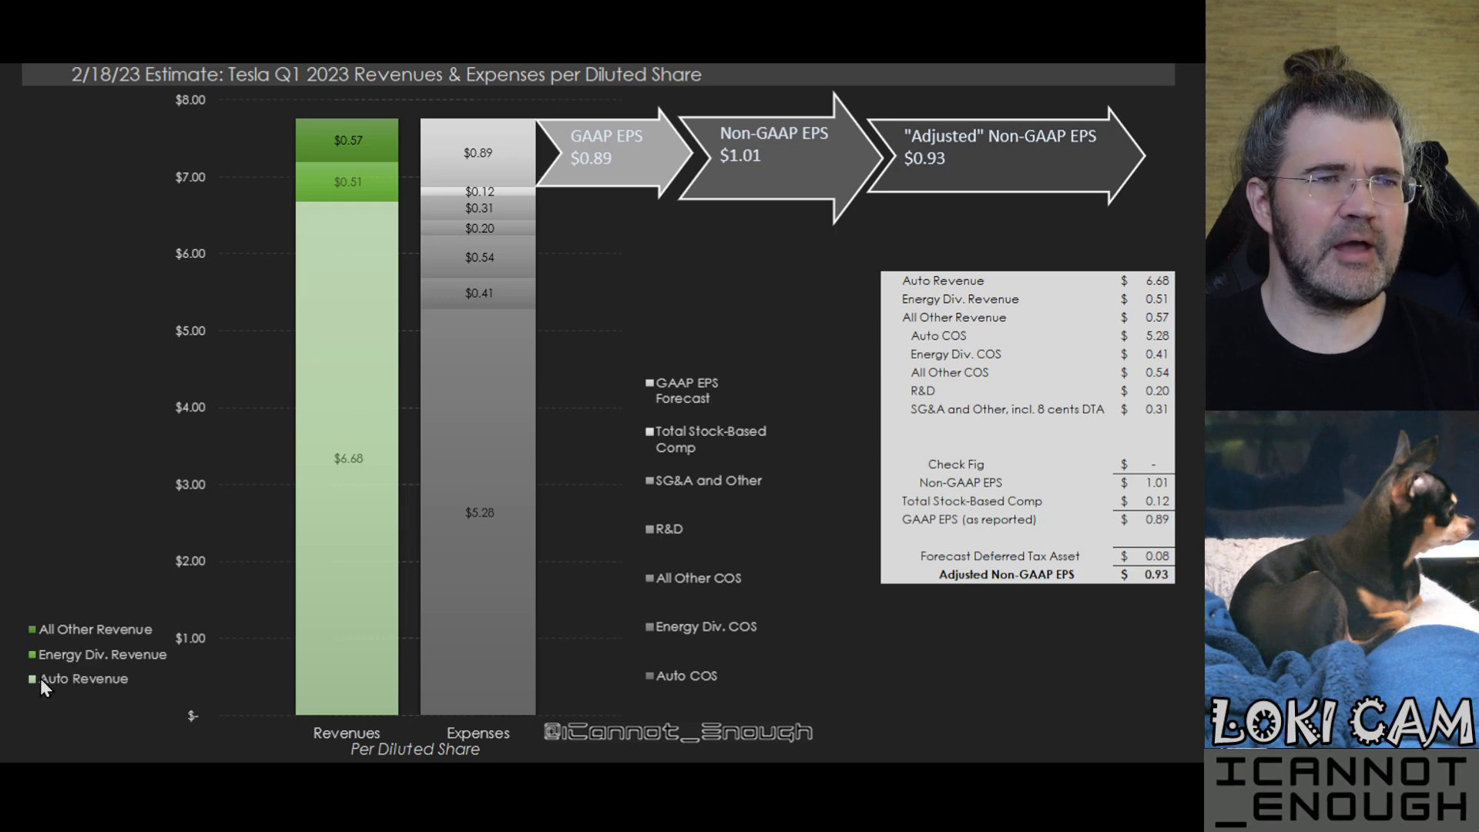
{"action": "mouse_move", "coordinate": [325, 633]}
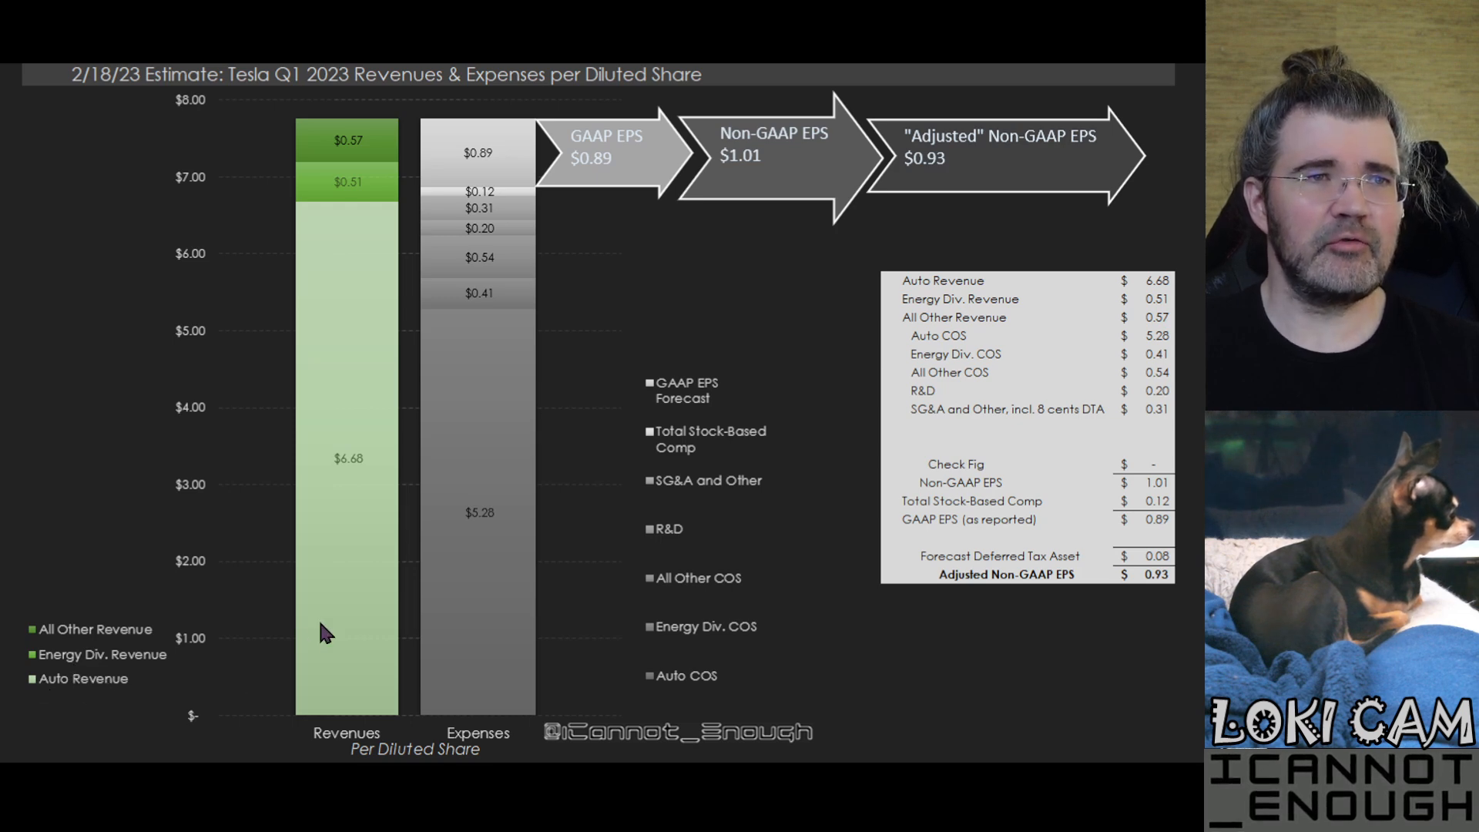
{"action": "mouse_move", "coordinate": [337, 422]}
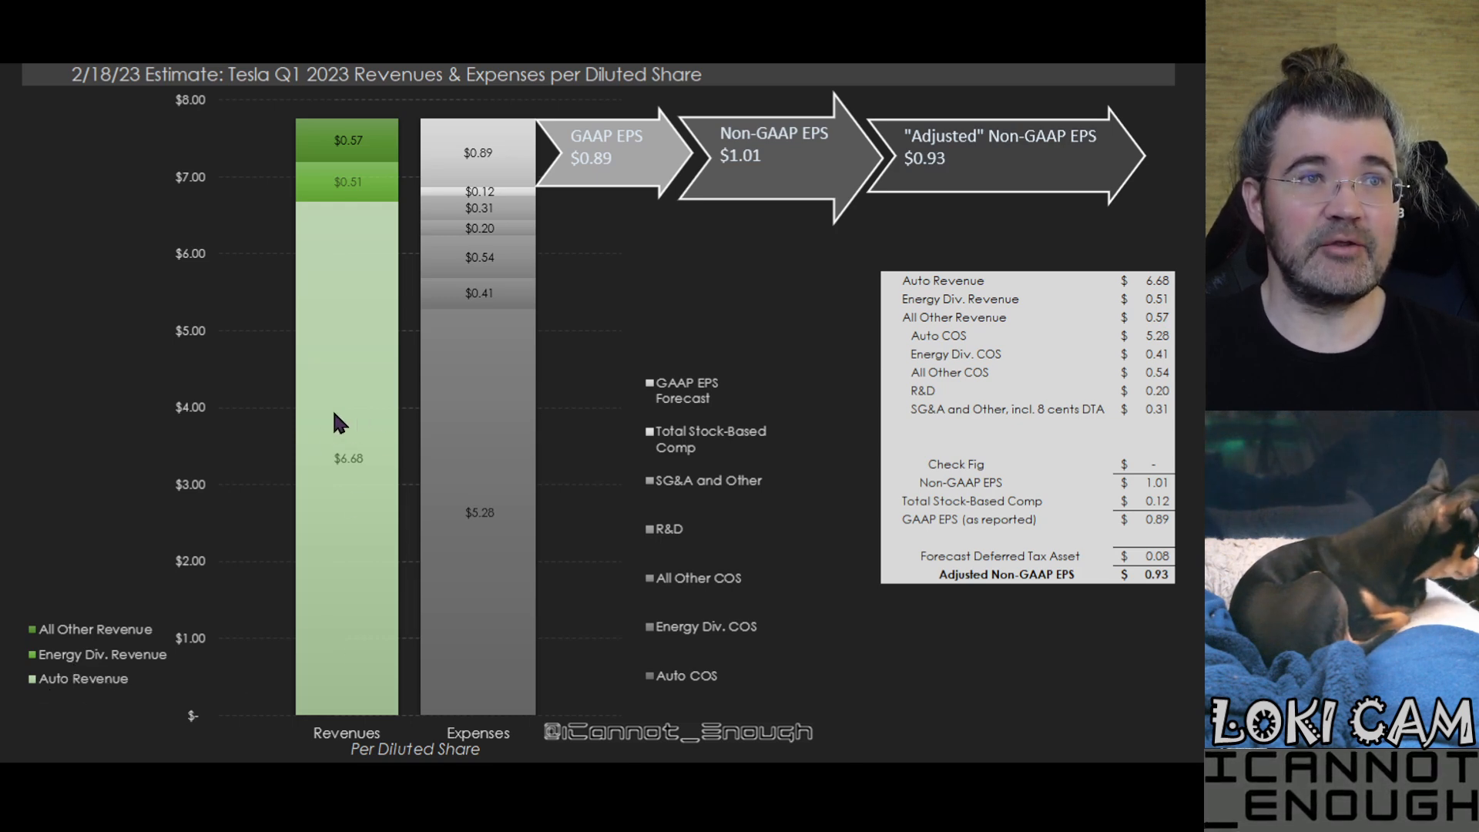
{"action": "mouse_move", "coordinate": [338, 482]}
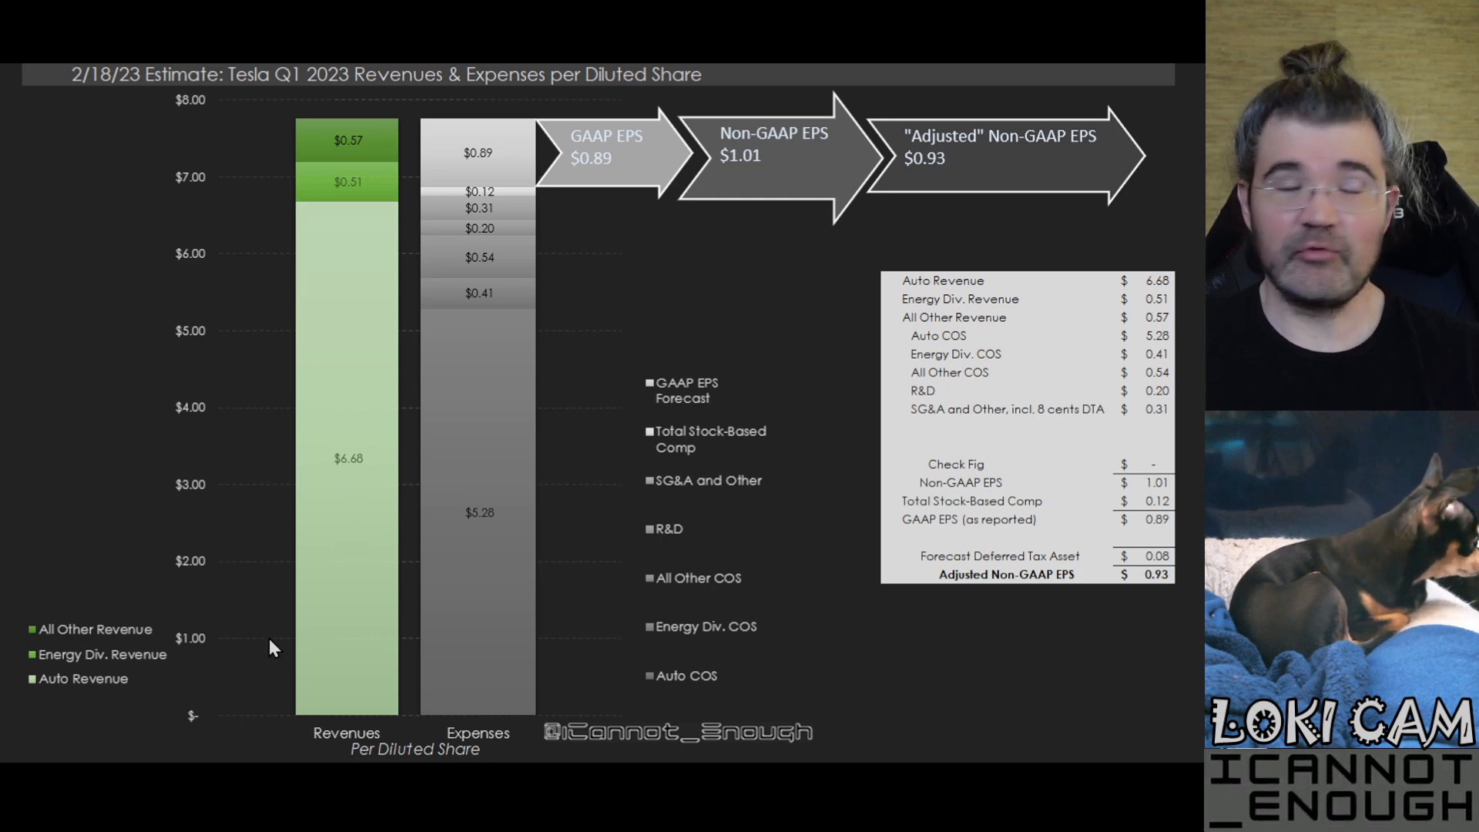
{"action": "mouse_move", "coordinate": [361, 610]}
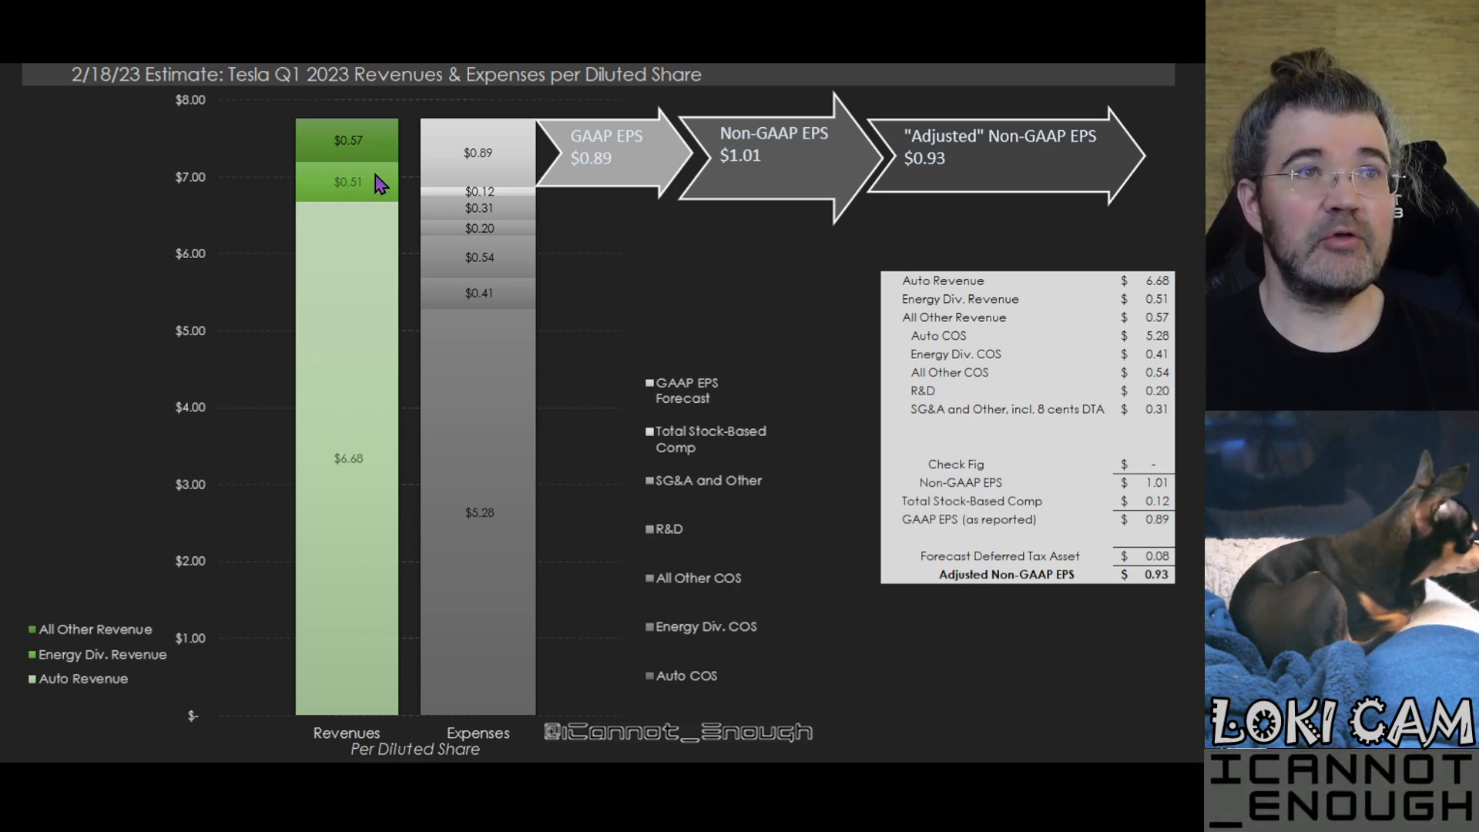
{"action": "mouse_move", "coordinate": [325, 194]}
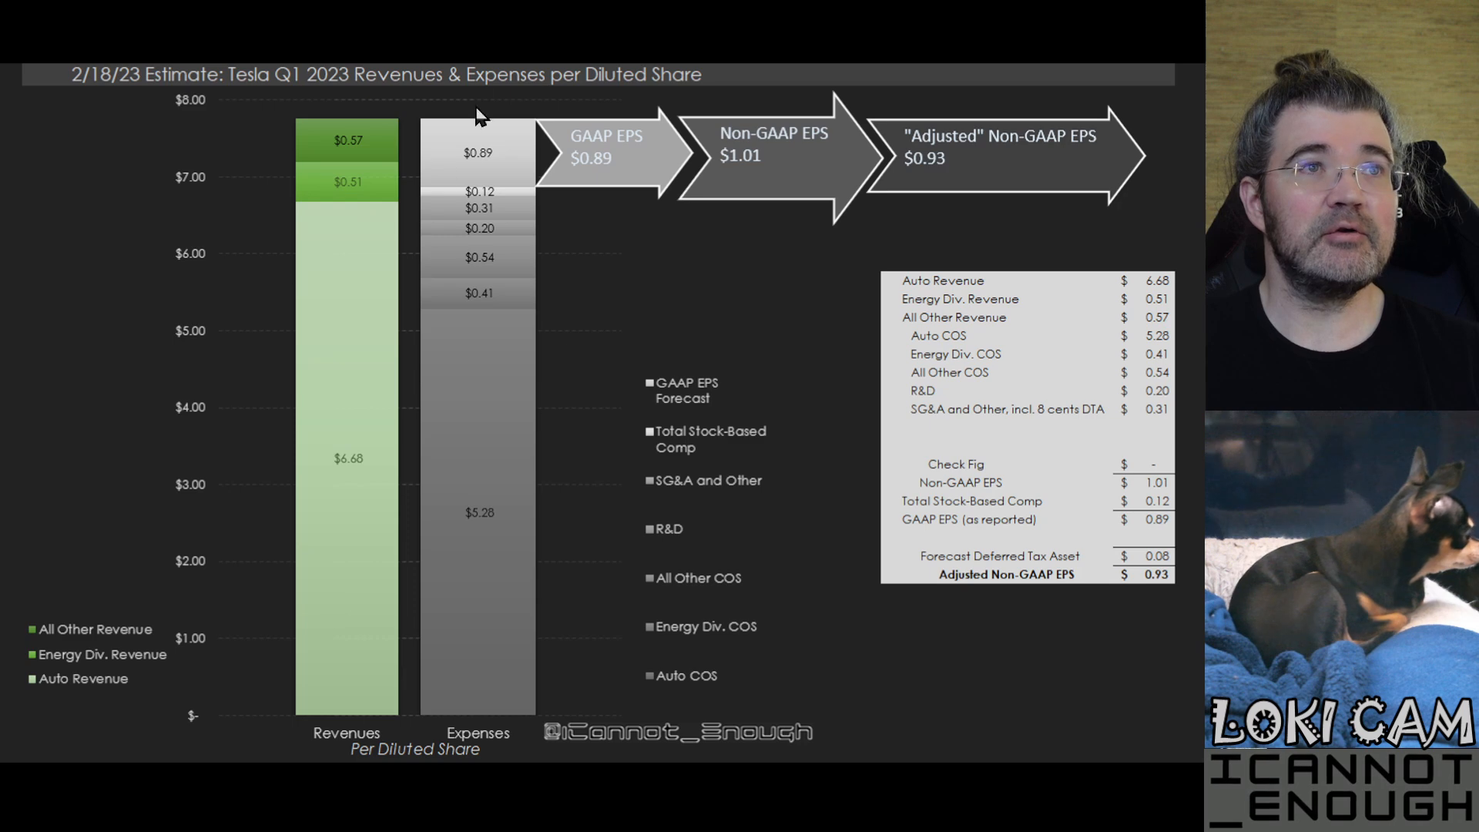
{"action": "mouse_move", "coordinate": [382, 150]}
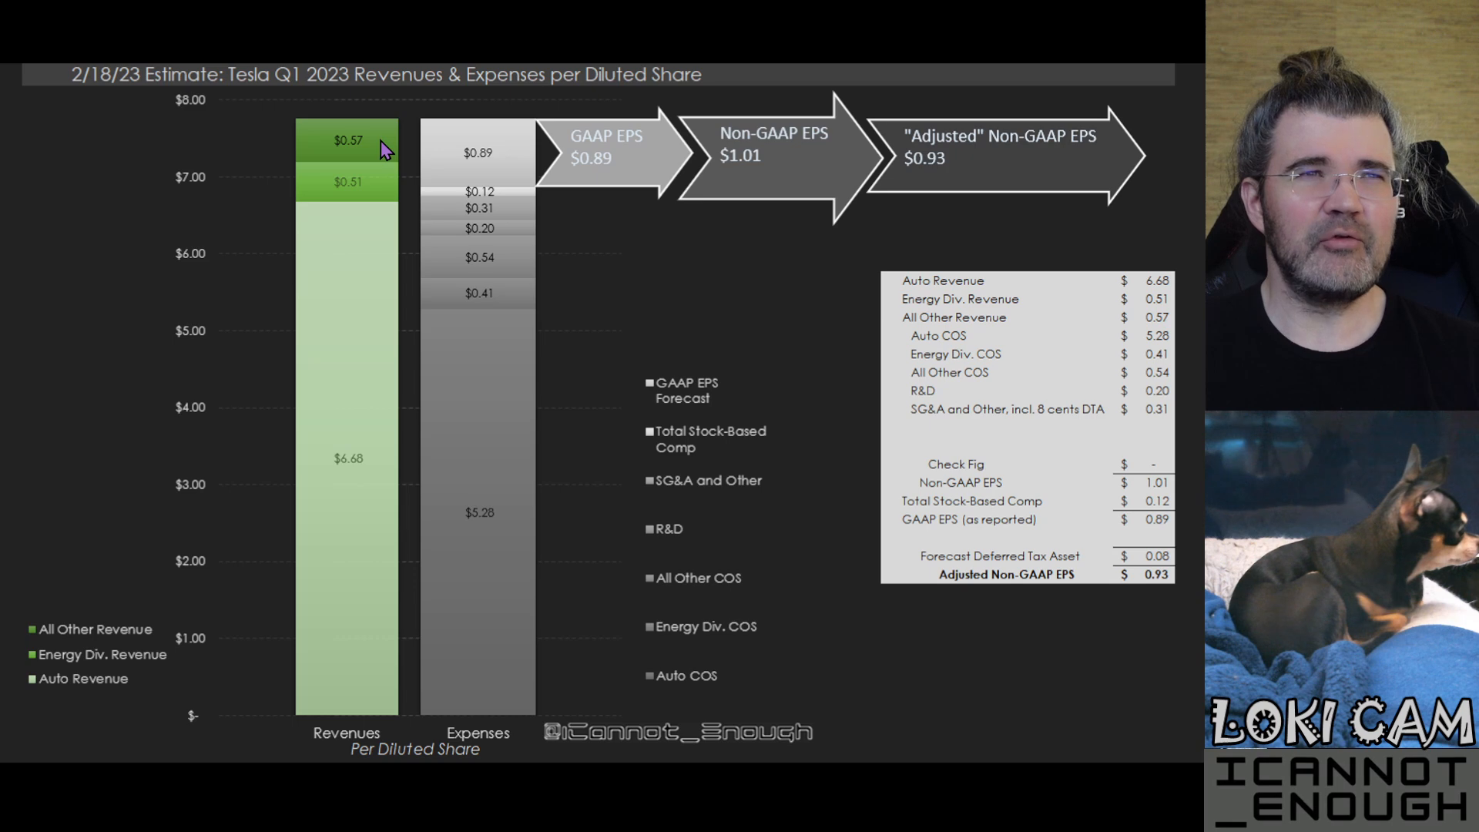
{"action": "mouse_move", "coordinate": [284, 165]}
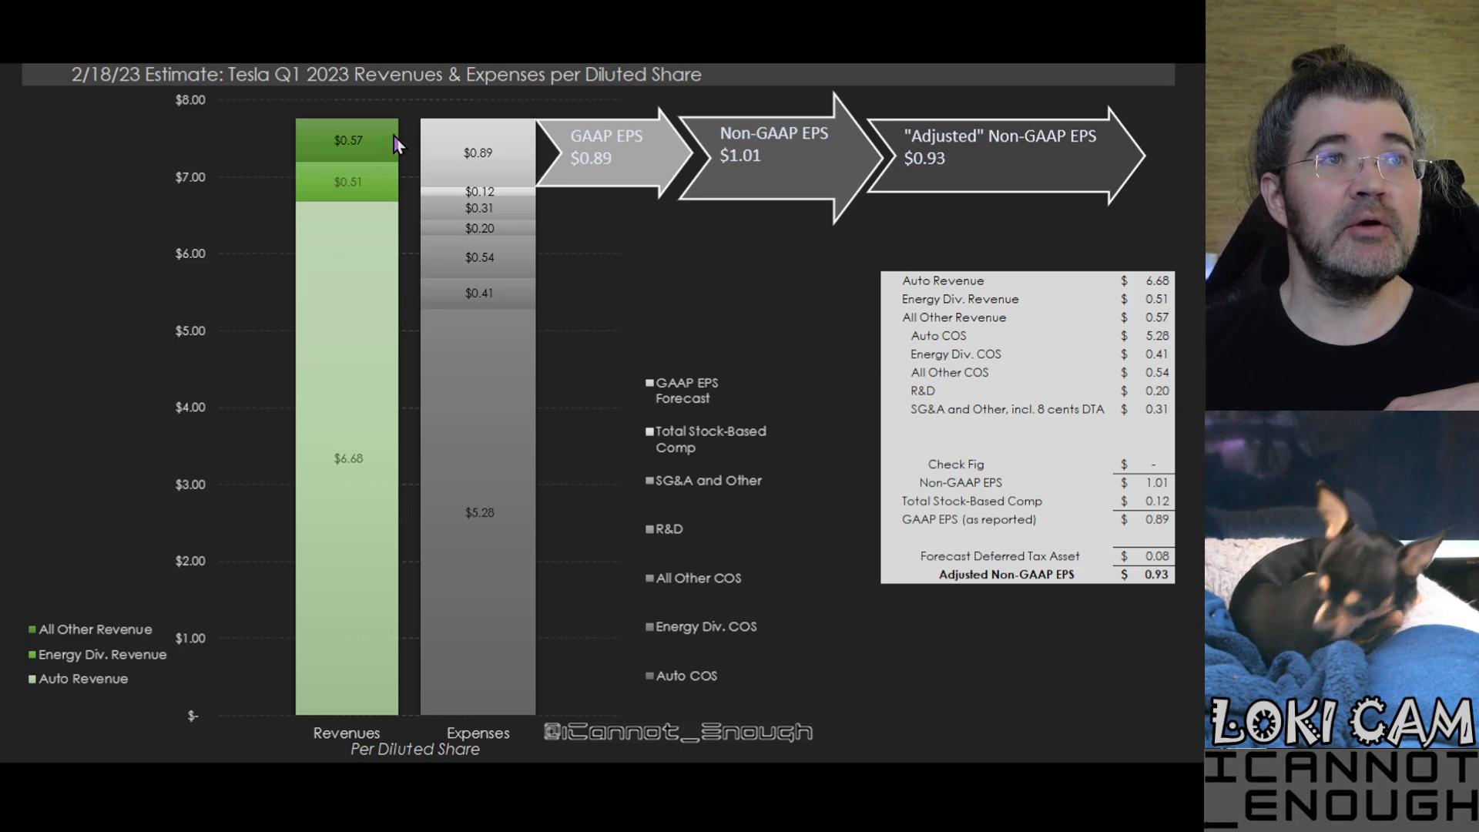
{"action": "mouse_move", "coordinate": [111, 645]}
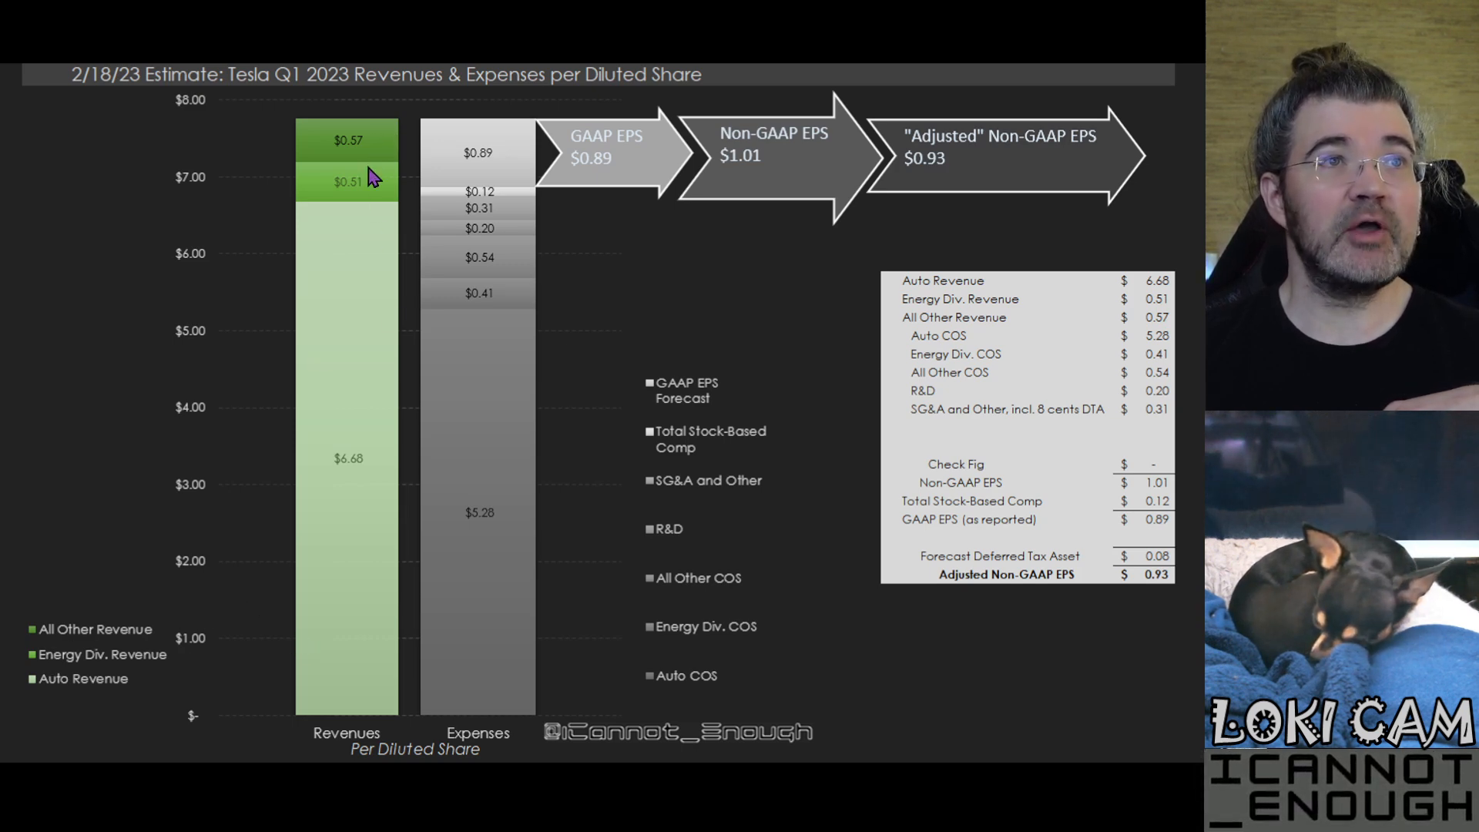
{"action": "mouse_move", "coordinate": [251, 148]}
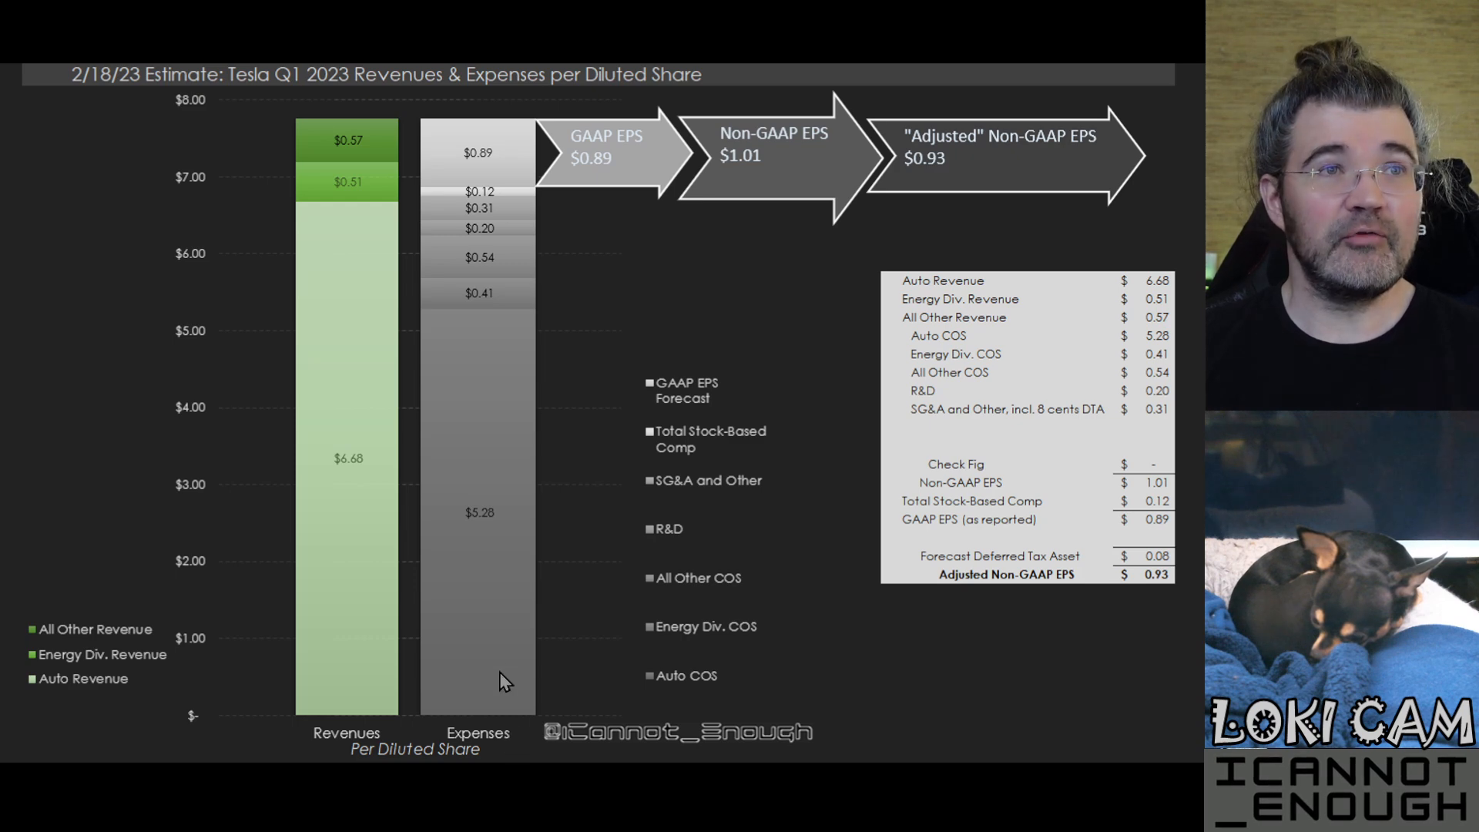
{"action": "mouse_move", "coordinate": [497, 537]}
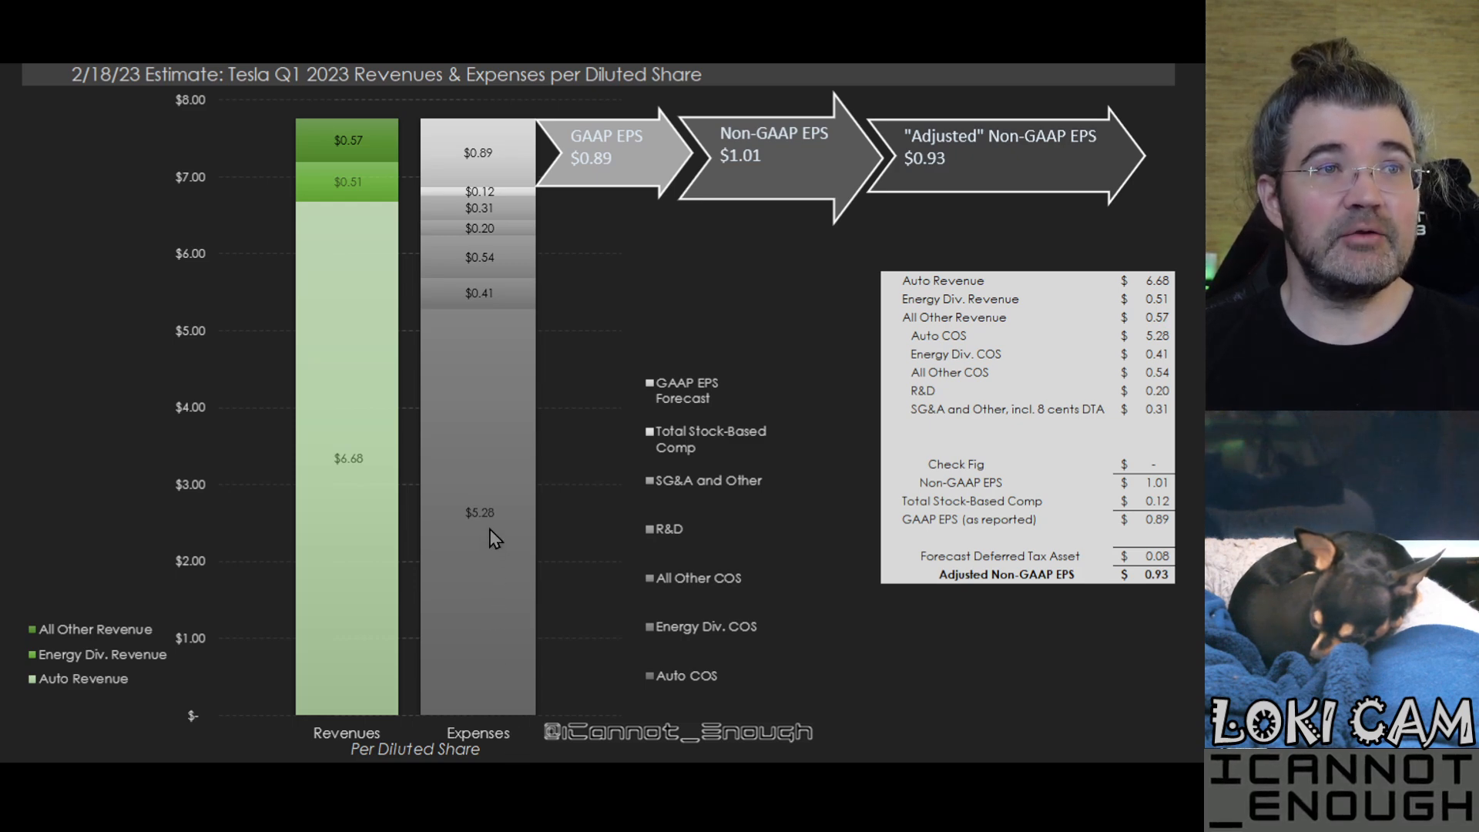
{"action": "mouse_move", "coordinate": [773, 694]}
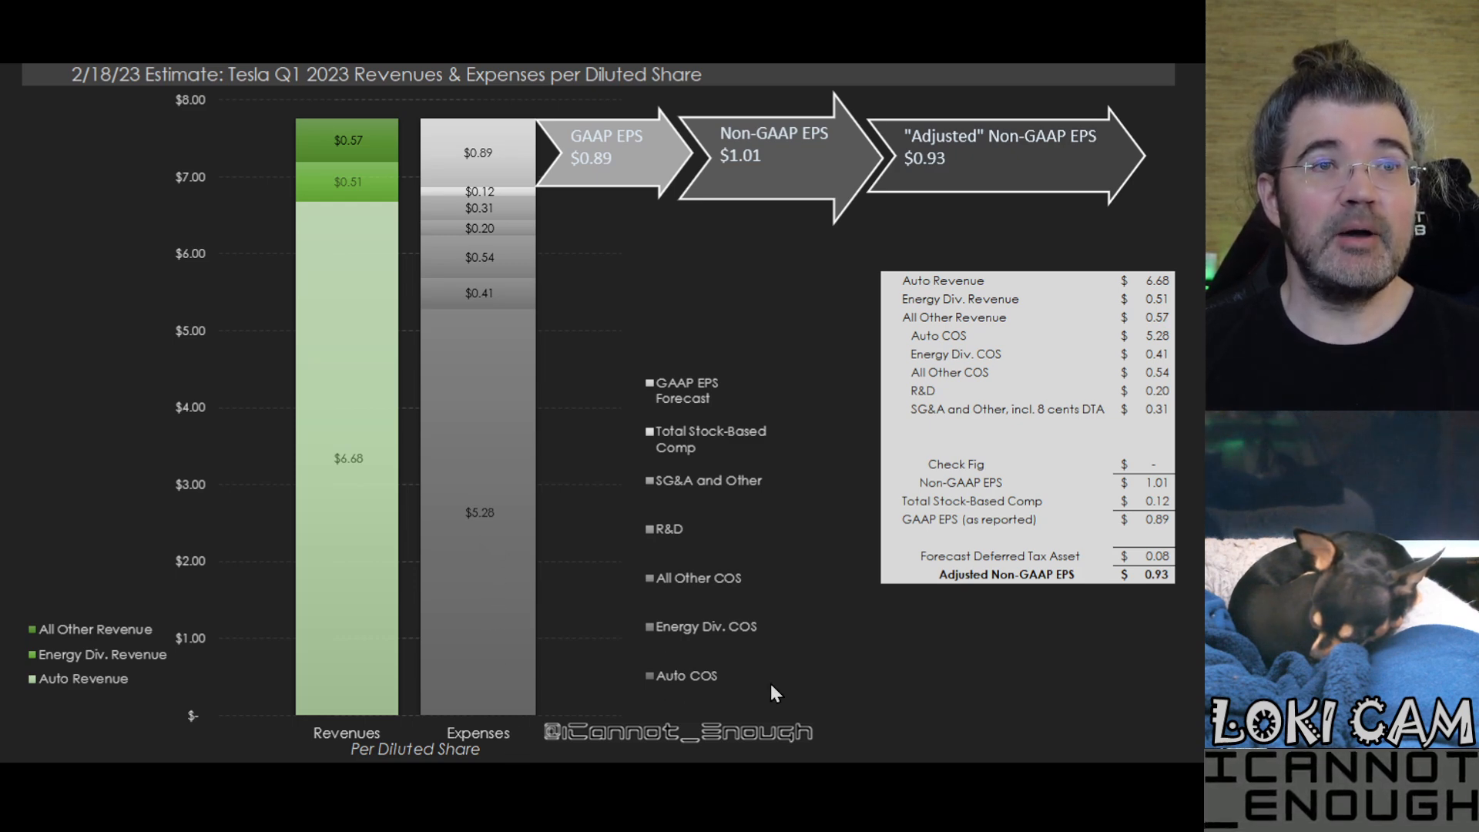
{"action": "mouse_move", "coordinate": [602, 627]}
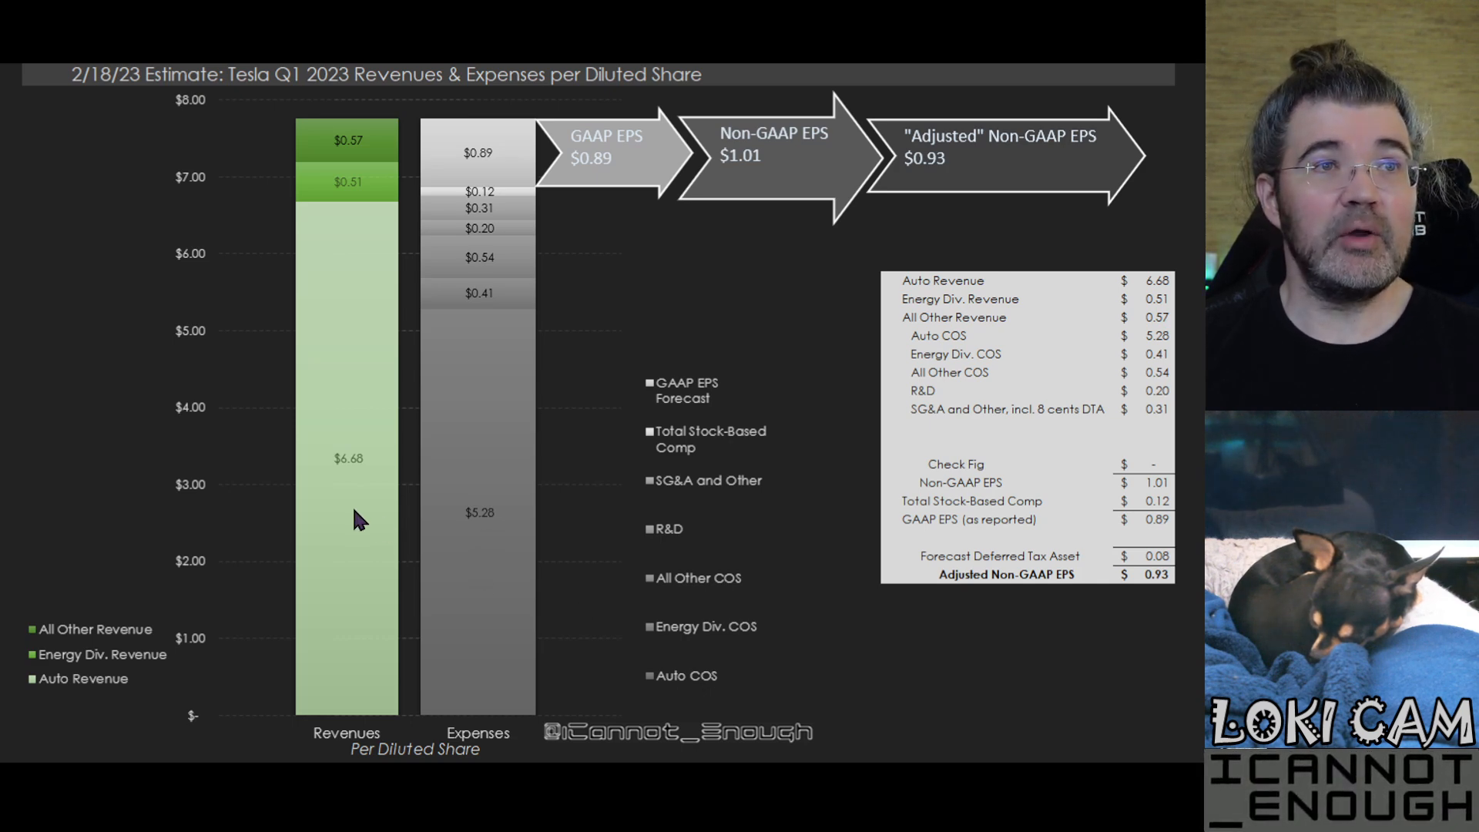
{"action": "mouse_move", "coordinate": [365, 484]}
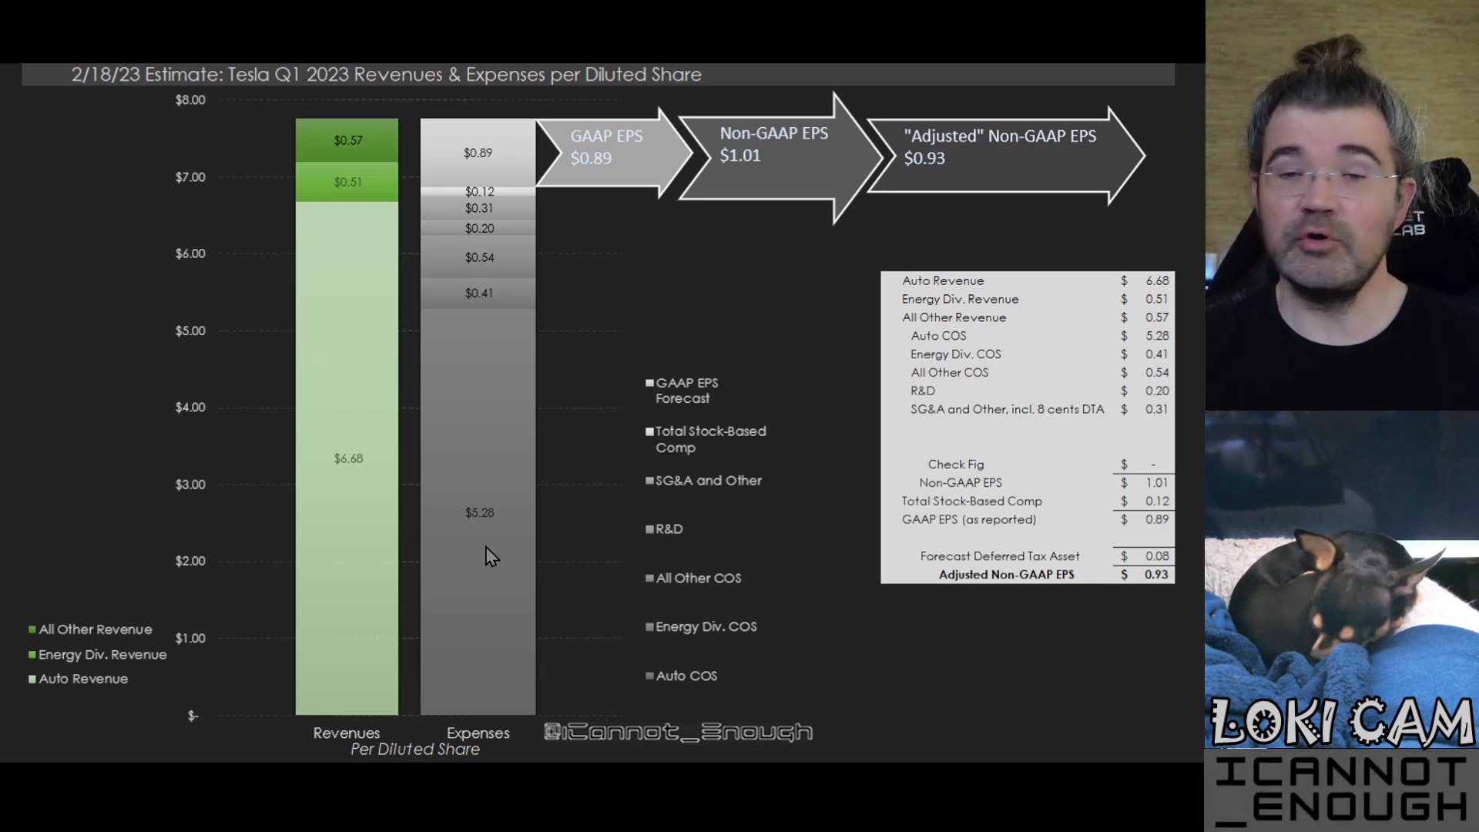
{"action": "mouse_move", "coordinate": [352, 476]}
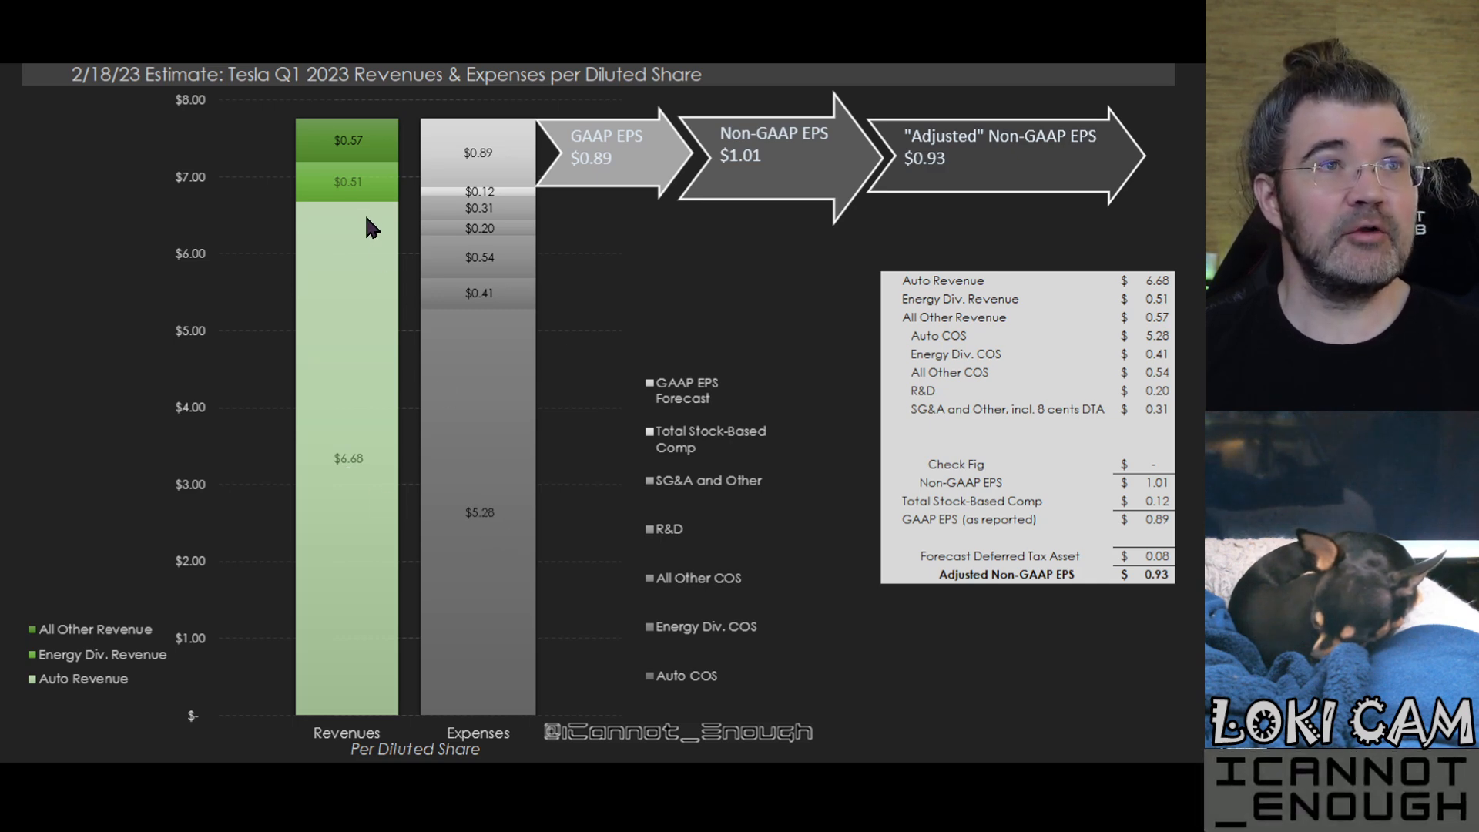
{"action": "mouse_move", "coordinate": [373, 195]}
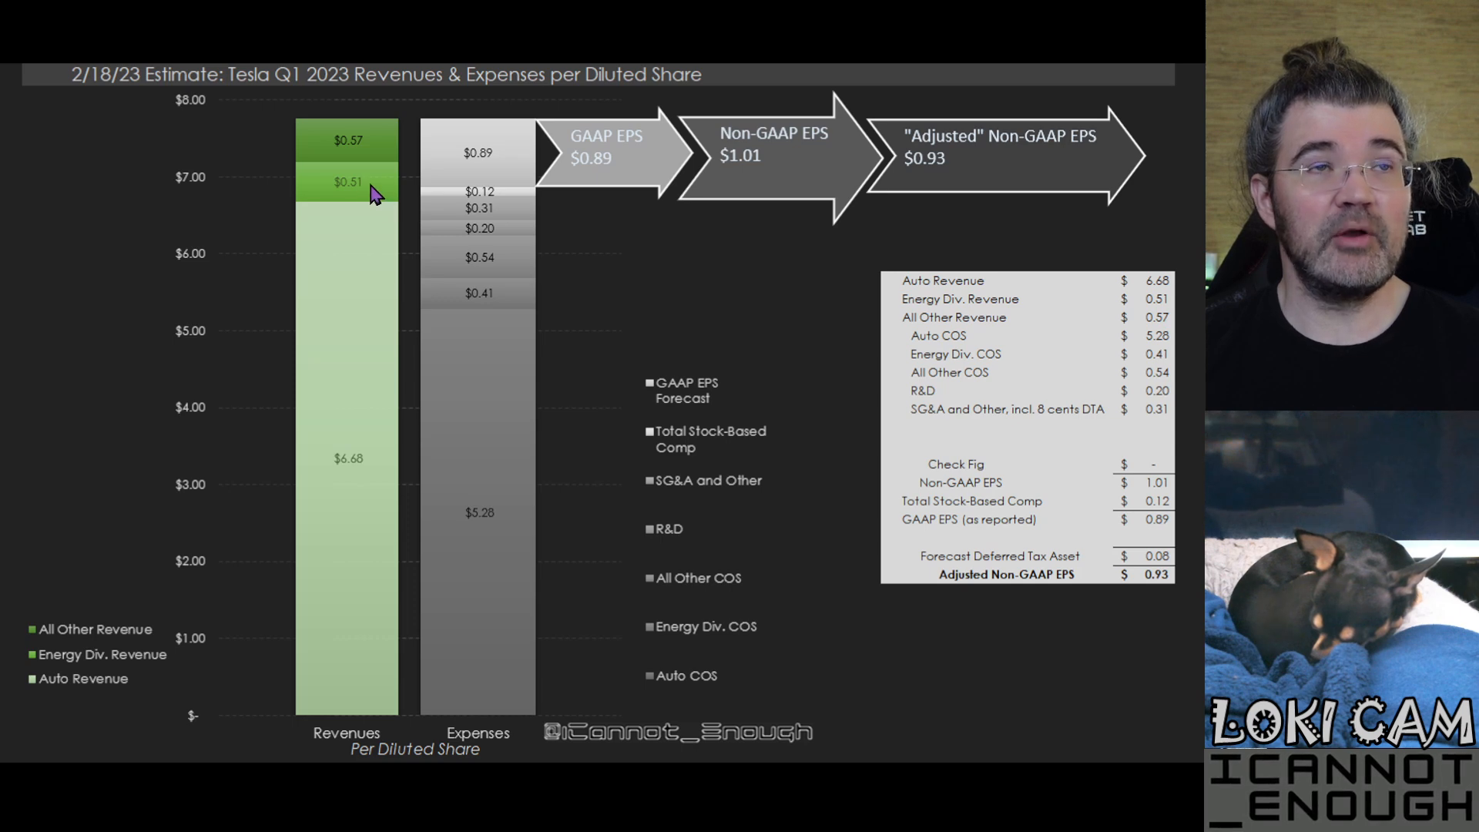
{"action": "mouse_move", "coordinate": [505, 302]}
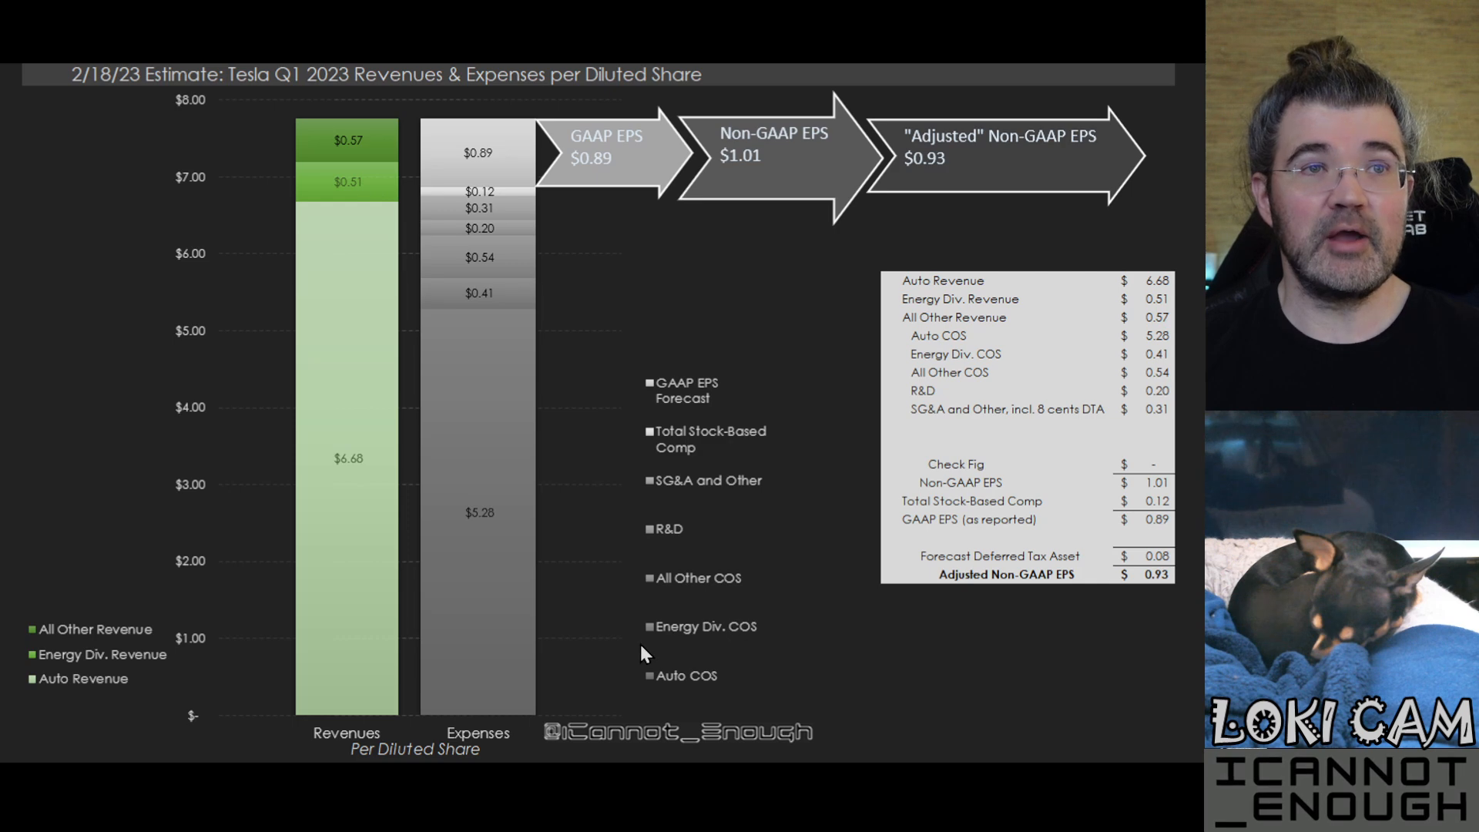
{"action": "mouse_move", "coordinate": [581, 396]}
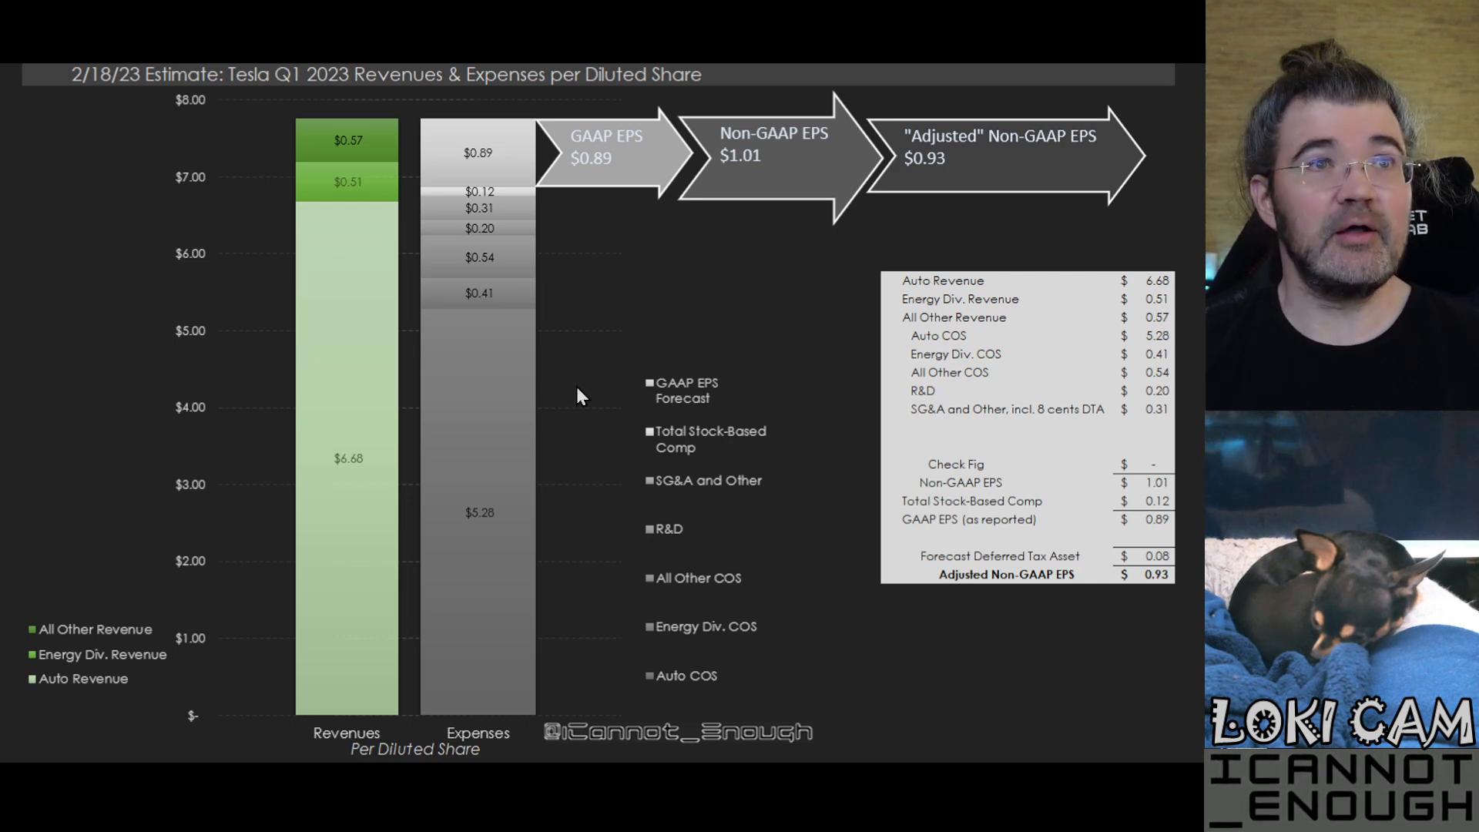
{"action": "mouse_move", "coordinate": [533, 321]}
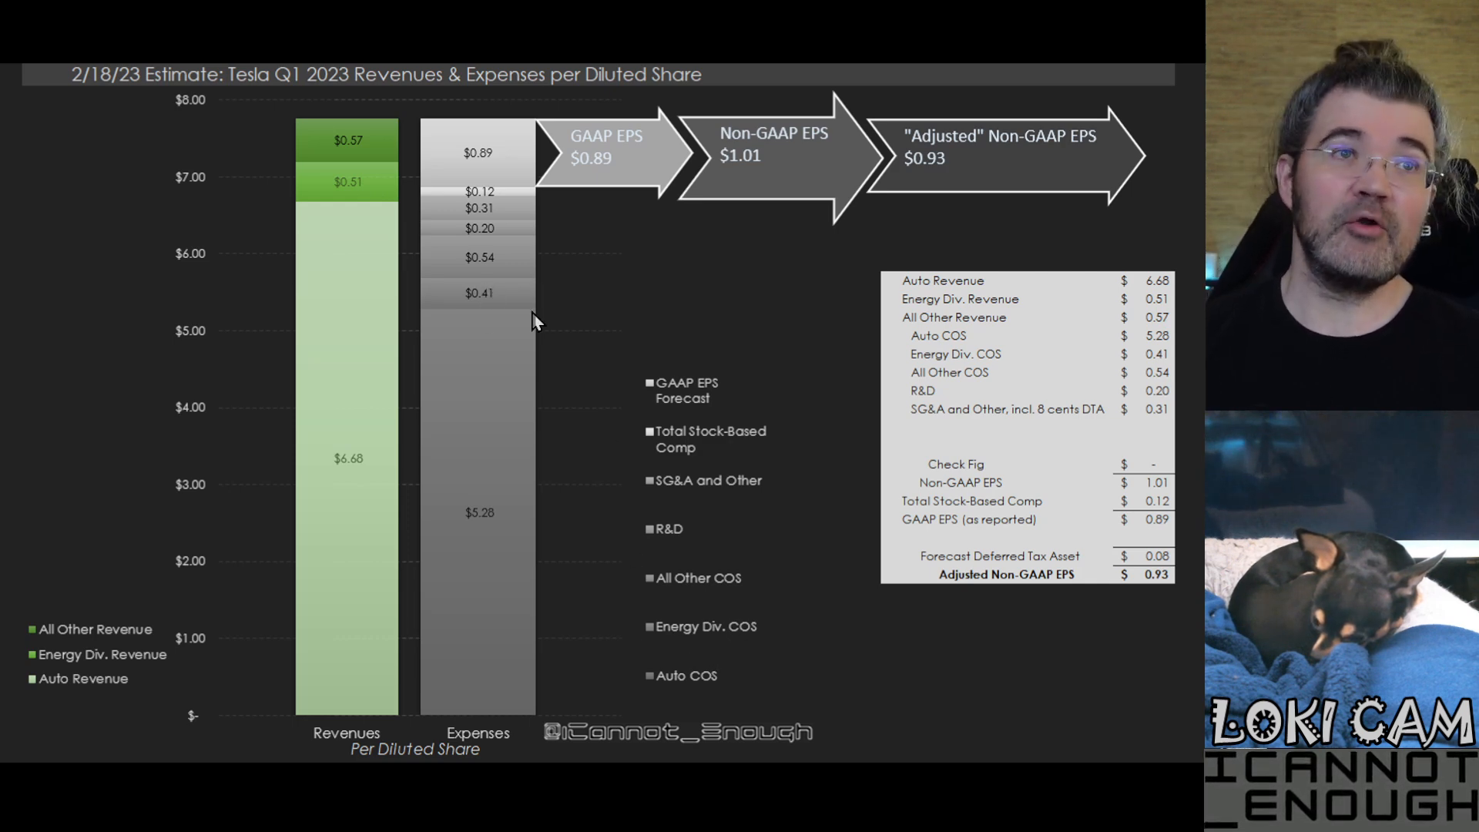
{"action": "mouse_move", "coordinate": [523, 313]}
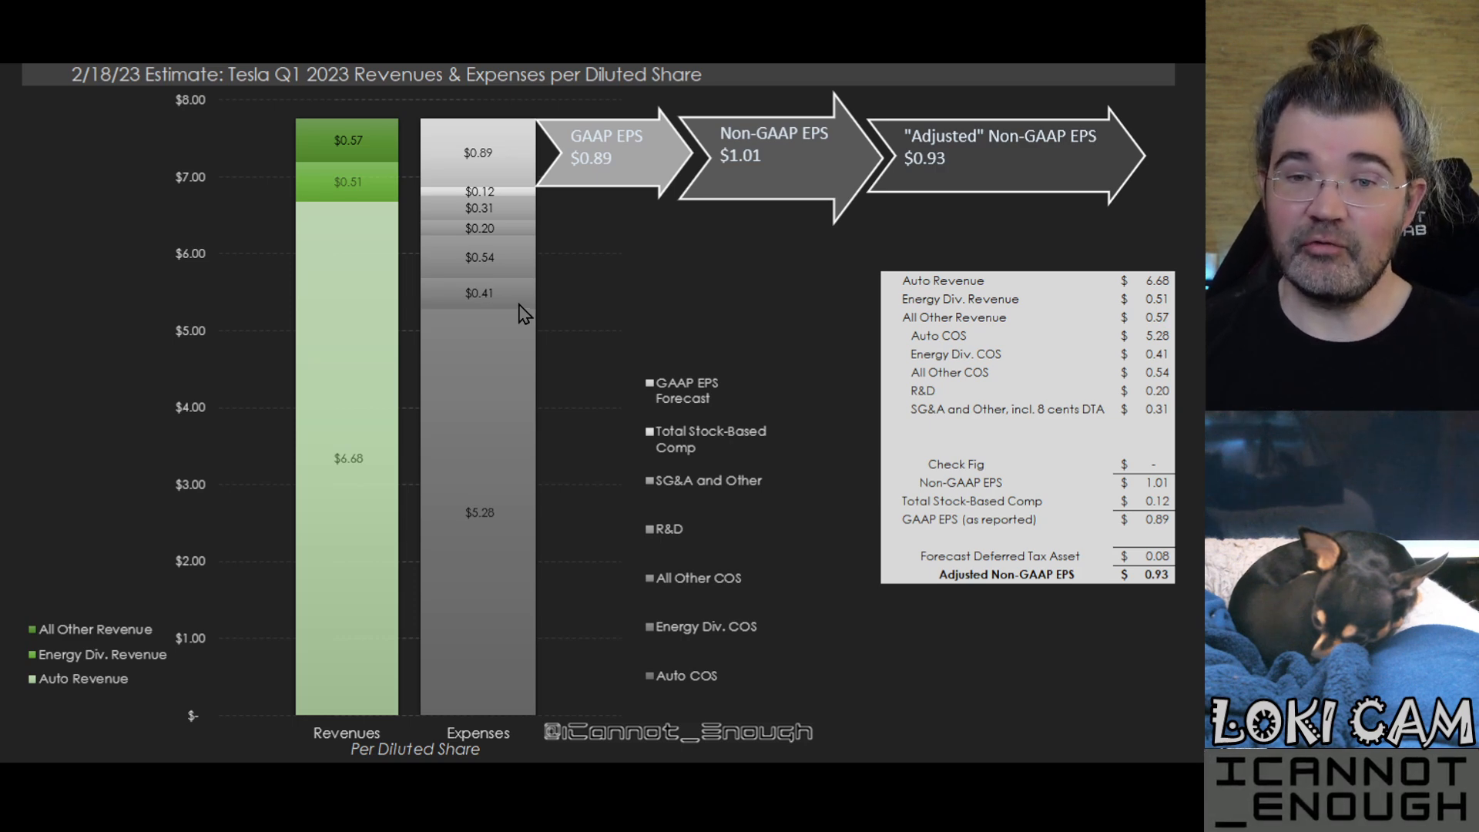
{"action": "mouse_move", "coordinate": [384, 135]}
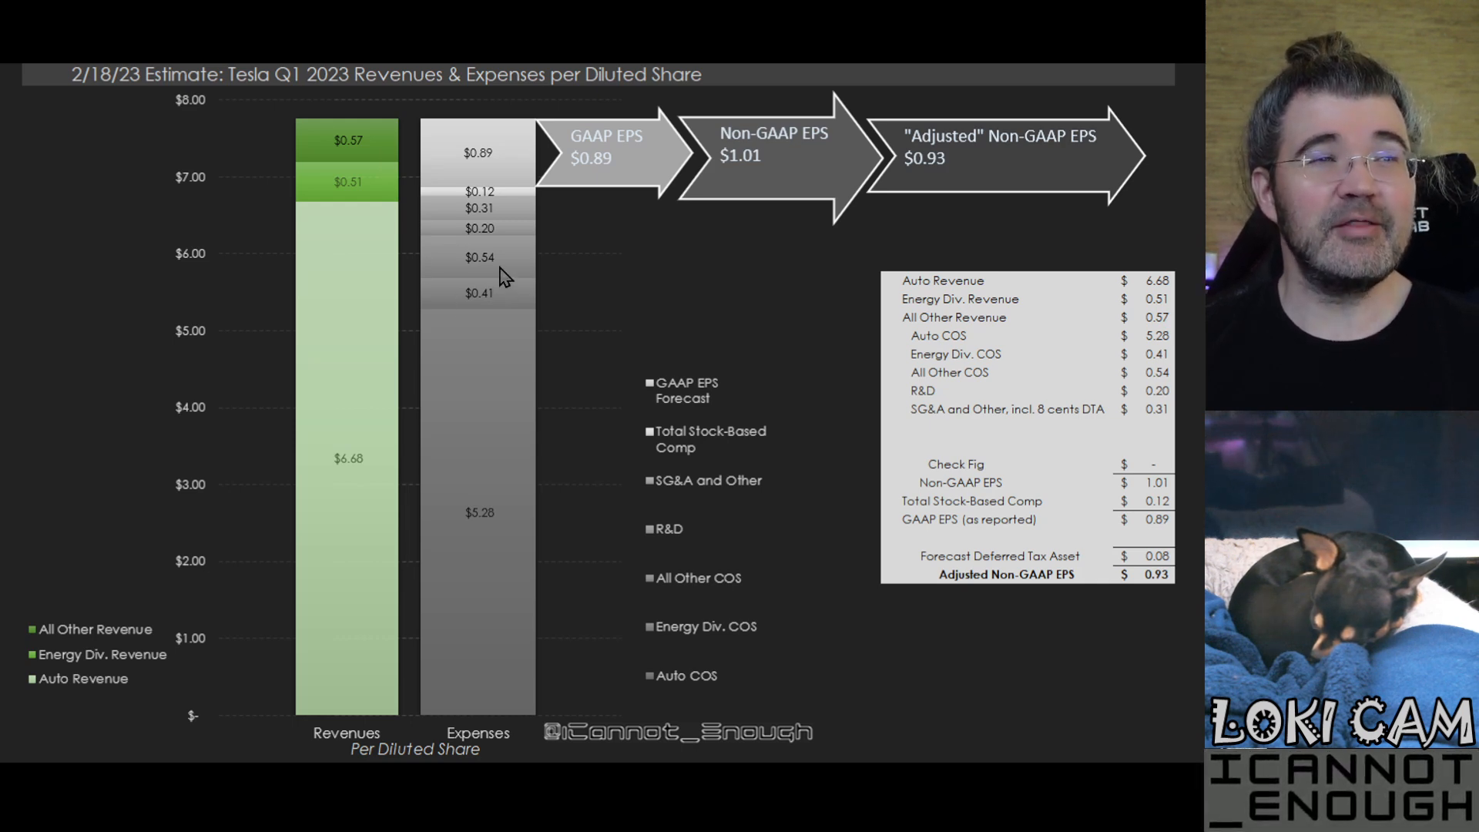
{"action": "mouse_move", "coordinate": [472, 262]}
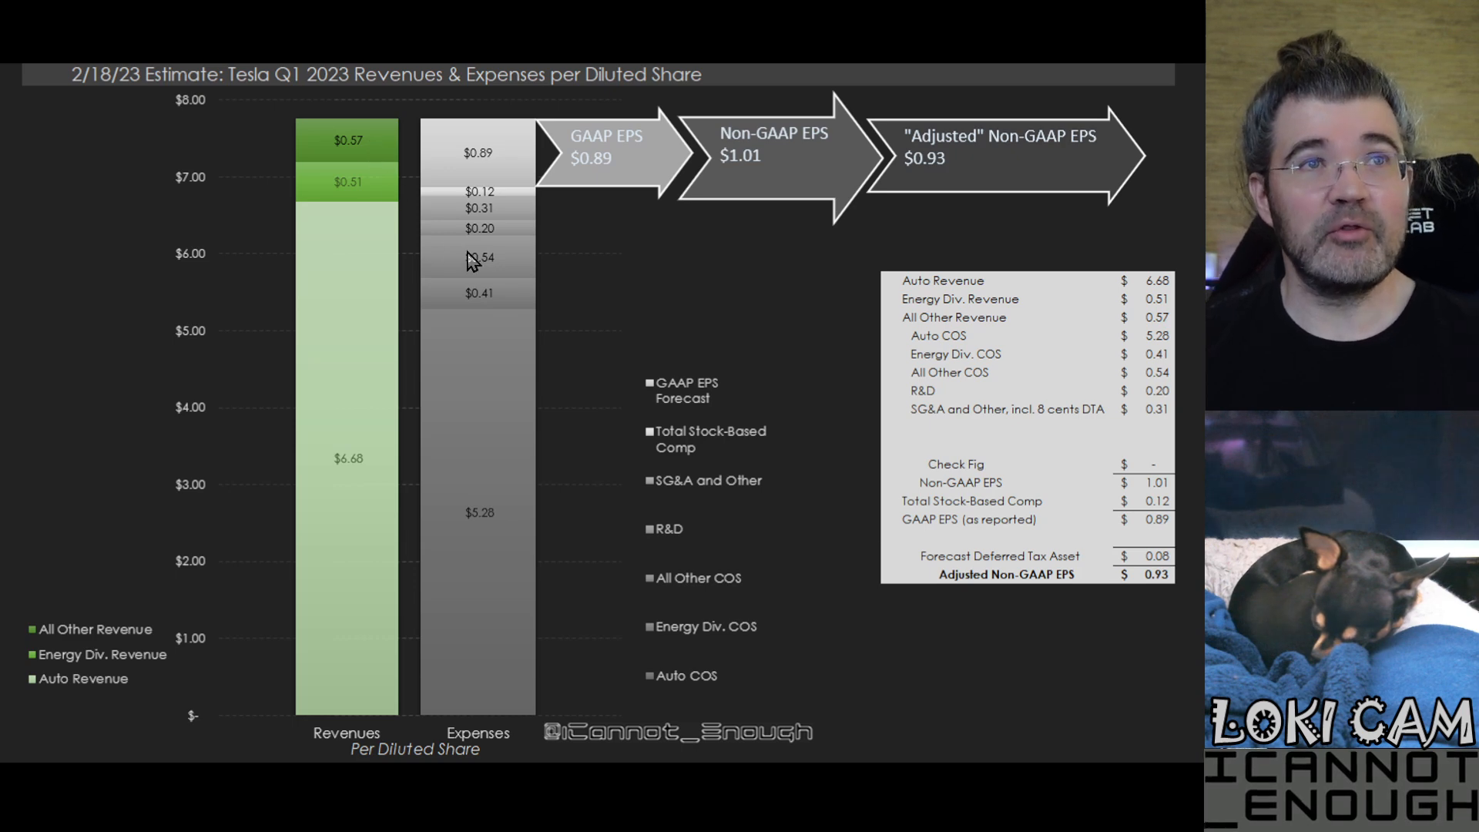
{"action": "mouse_move", "coordinate": [510, 271]}
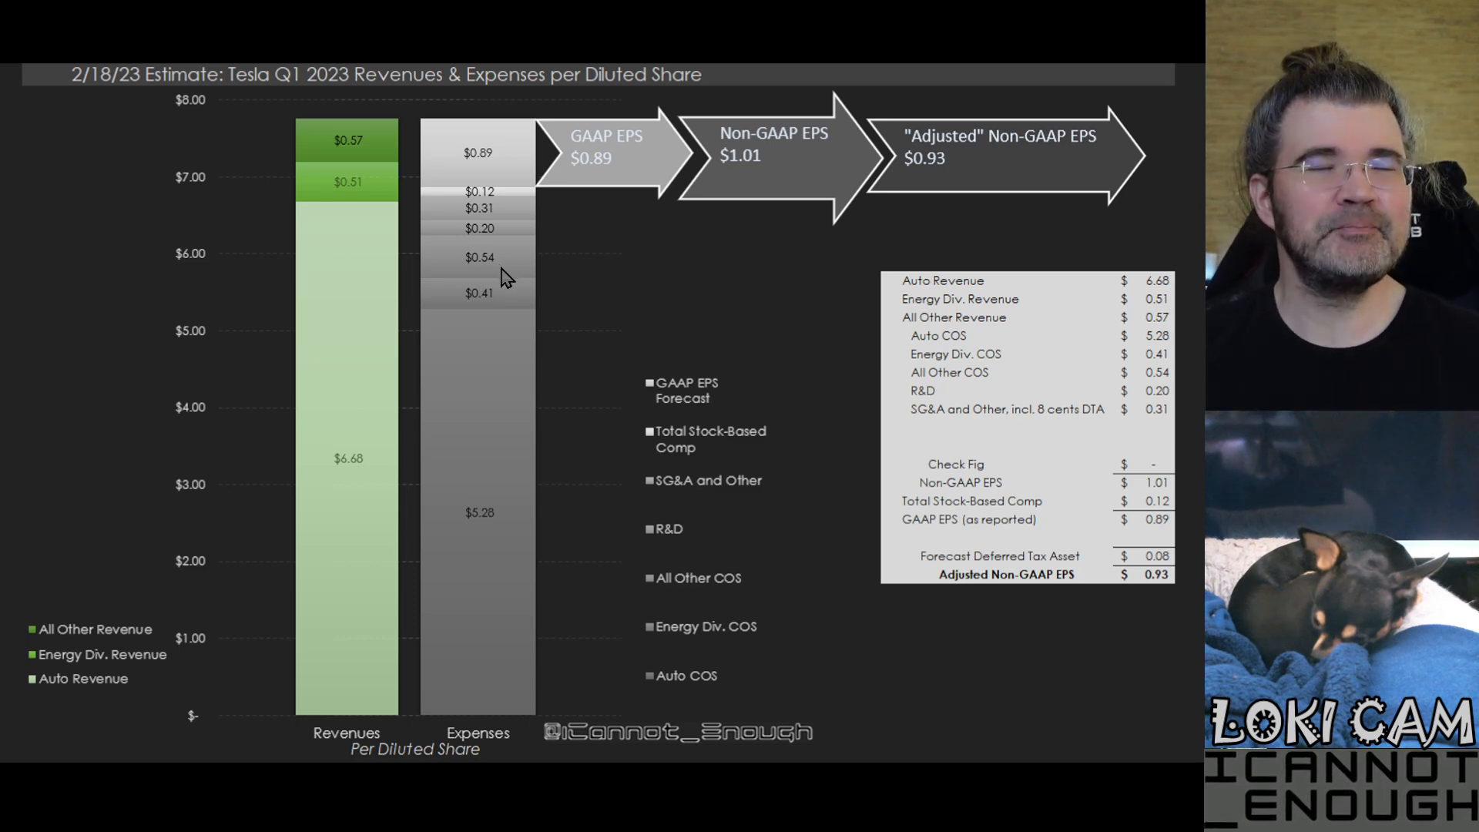
{"action": "mouse_move", "coordinate": [519, 670]}
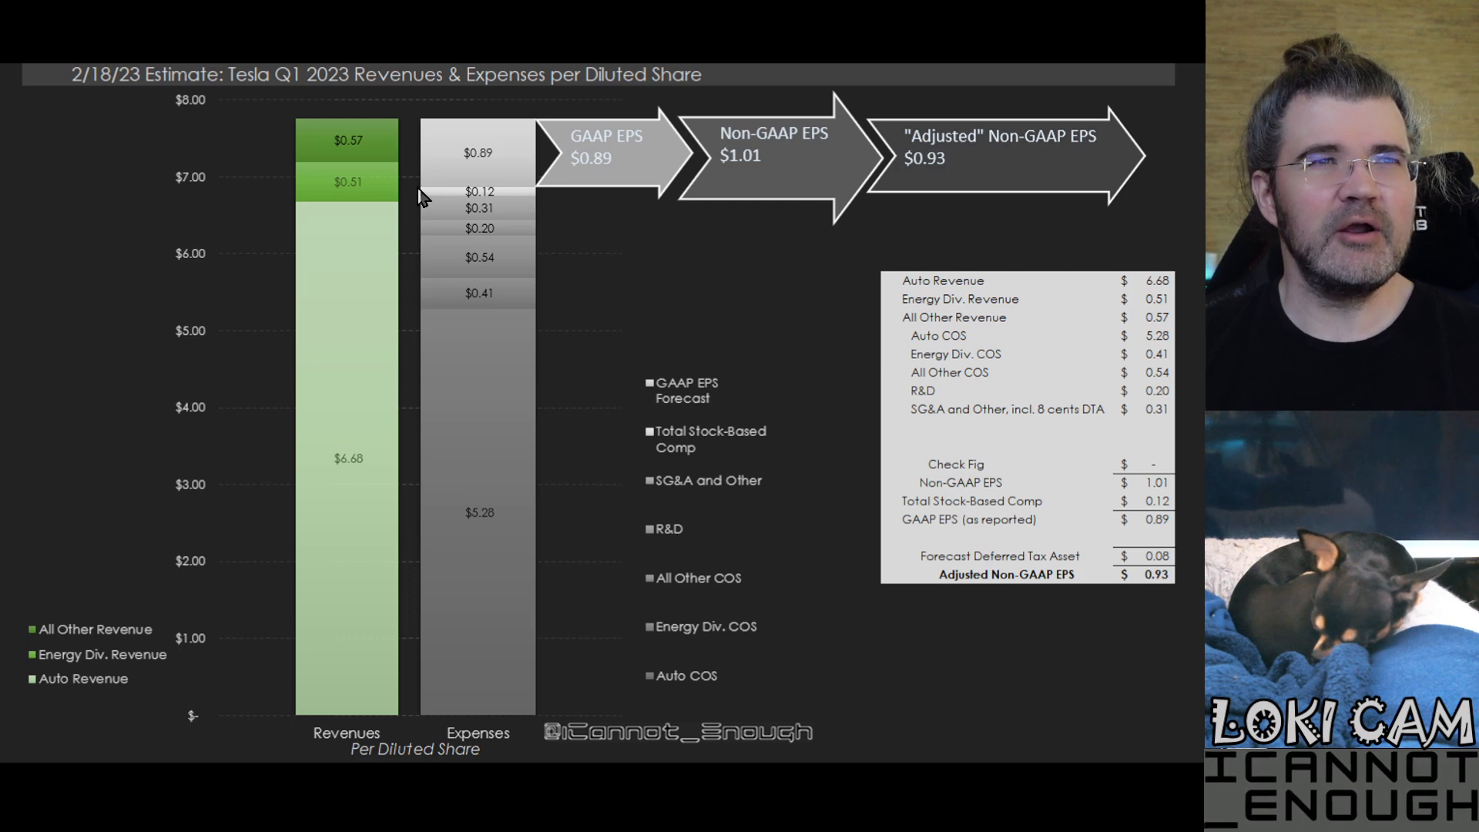
{"action": "mouse_move", "coordinate": [578, 436]}
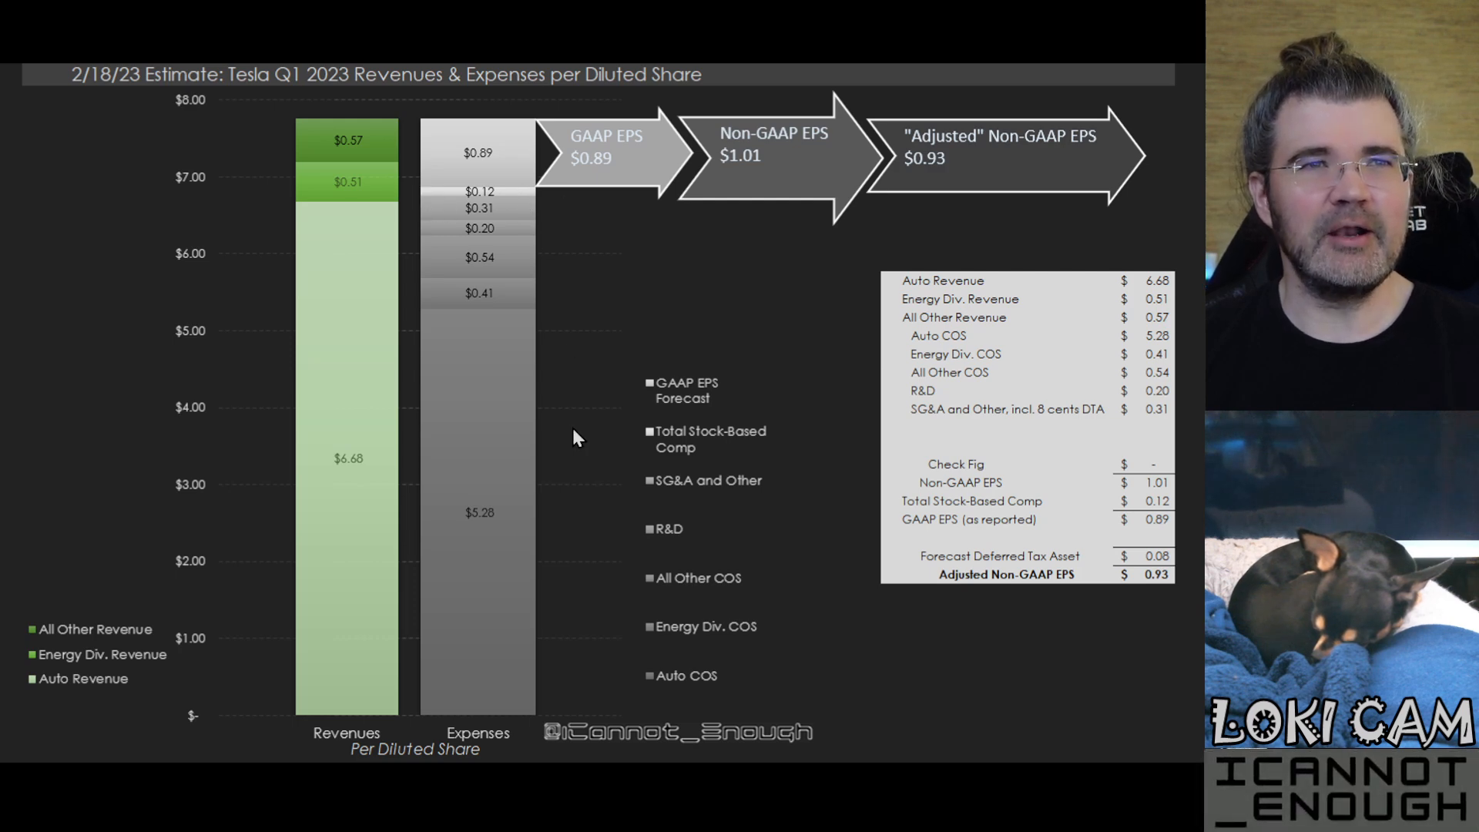
{"action": "mouse_move", "coordinate": [592, 462]}
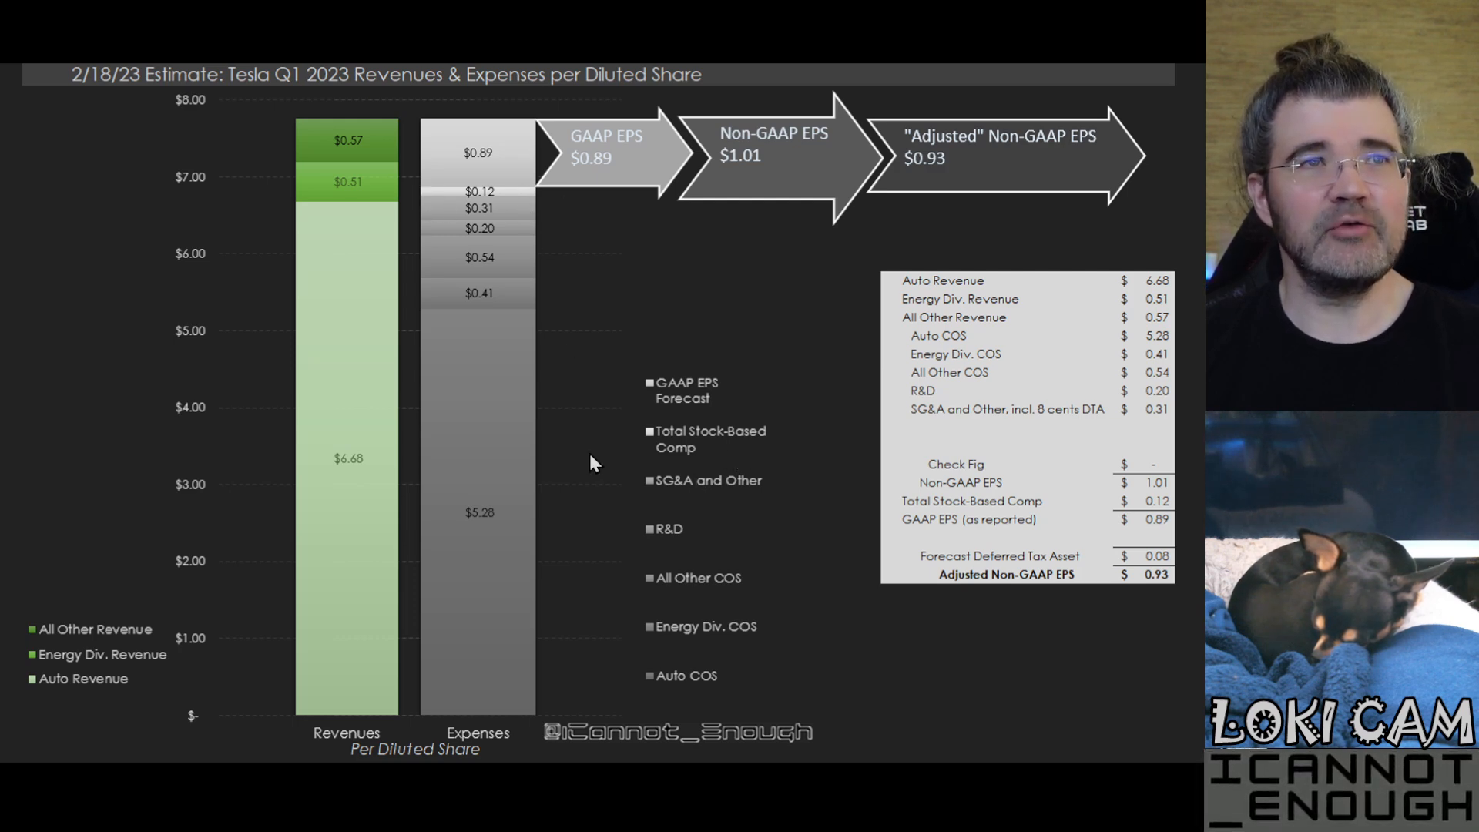
{"action": "mouse_move", "coordinate": [518, 200]}
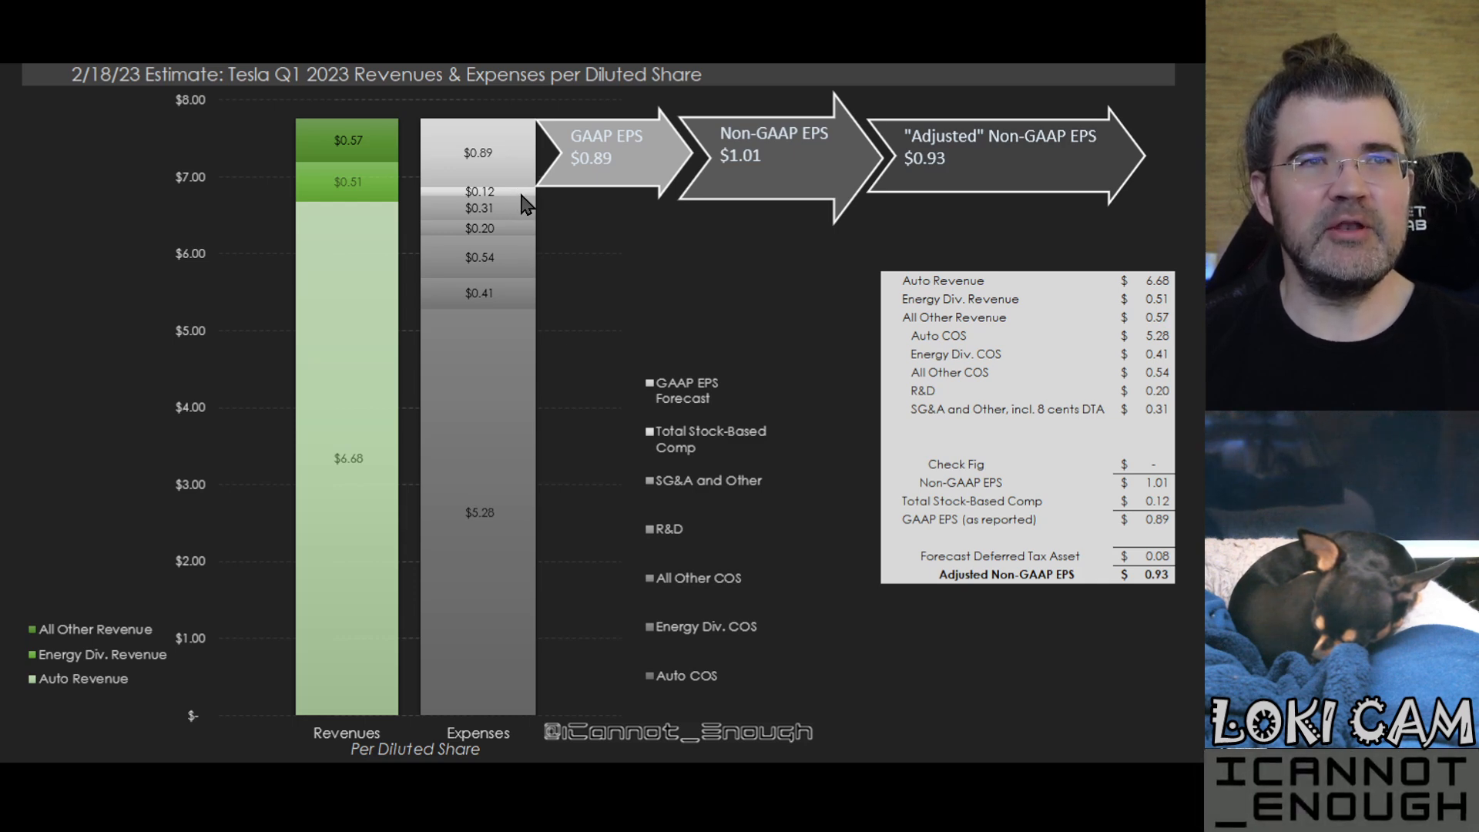
{"action": "mouse_move", "coordinate": [759, 183]}
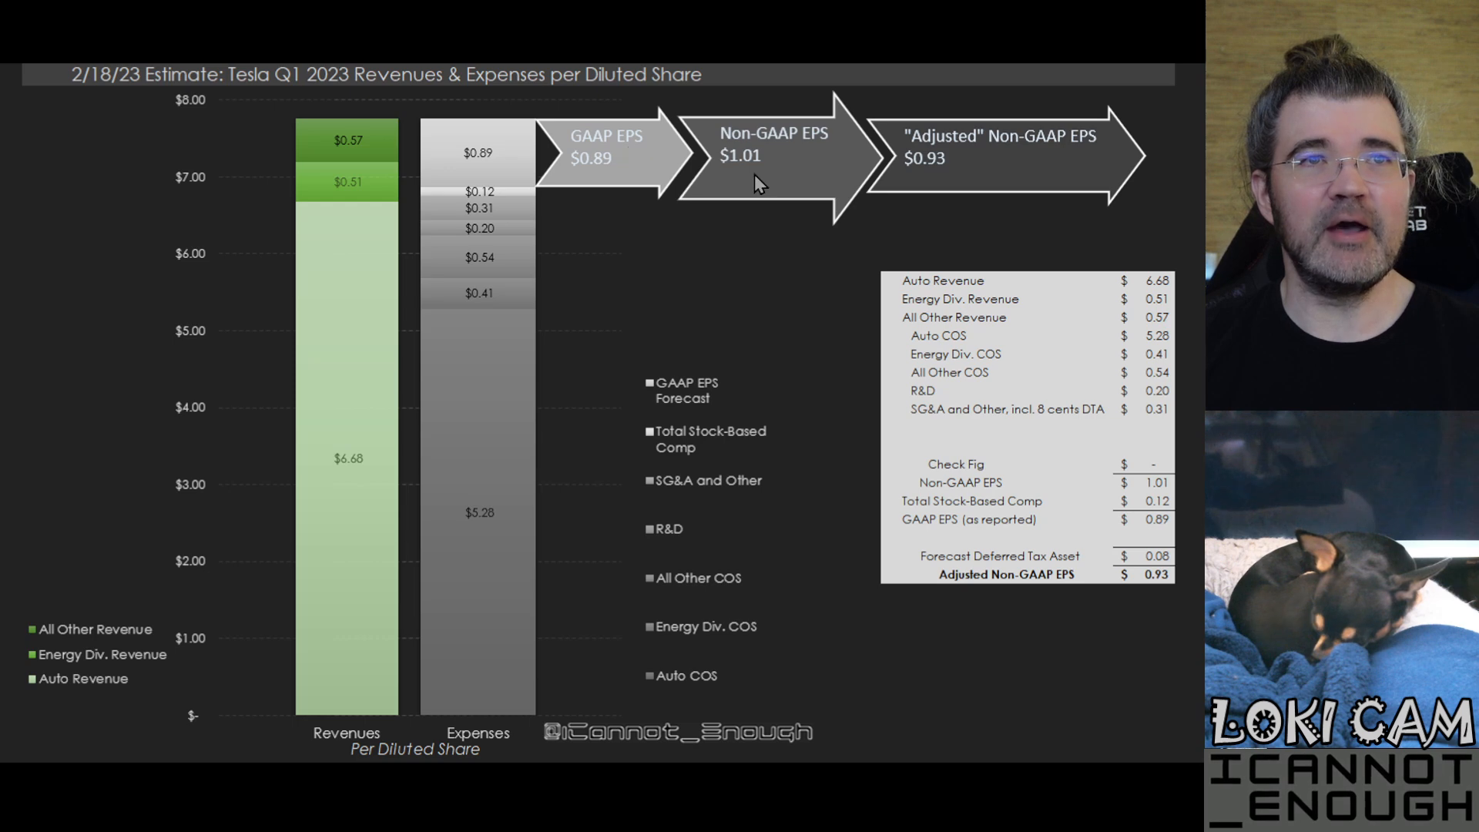
{"action": "mouse_move", "coordinate": [463, 324]}
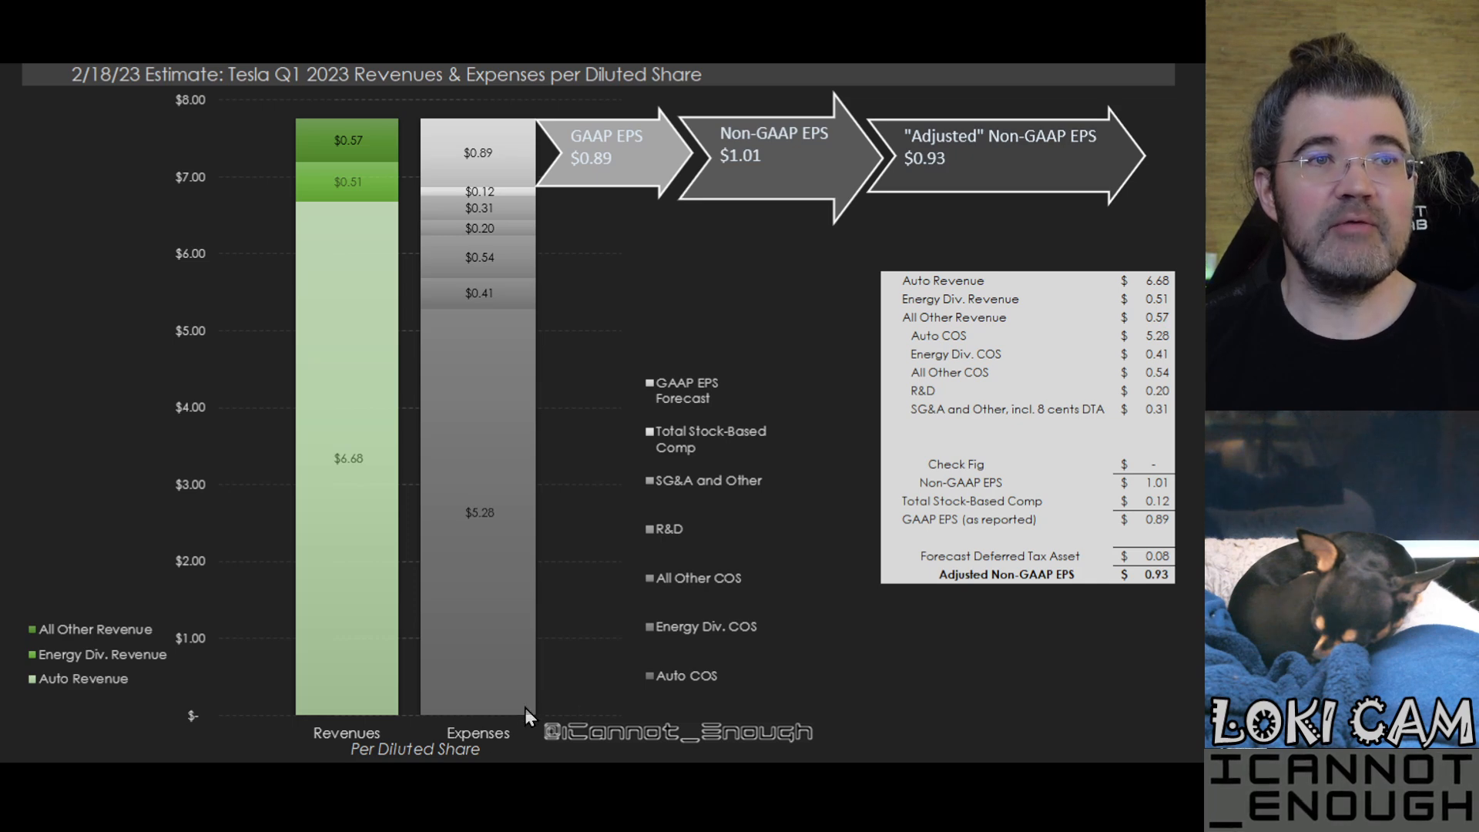
{"action": "mouse_move", "coordinate": [507, 218]}
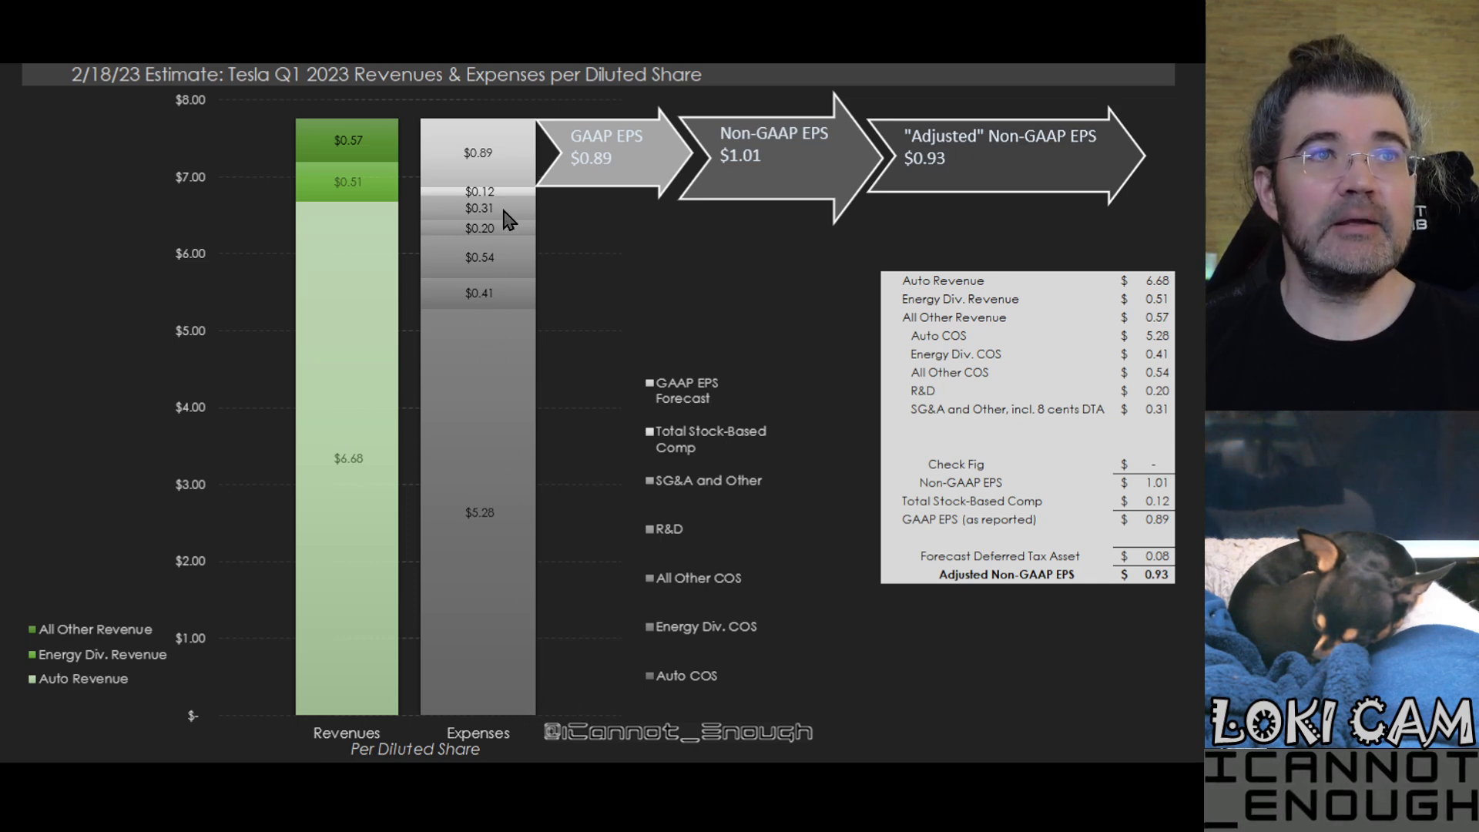
{"action": "mouse_move", "coordinate": [518, 210]}
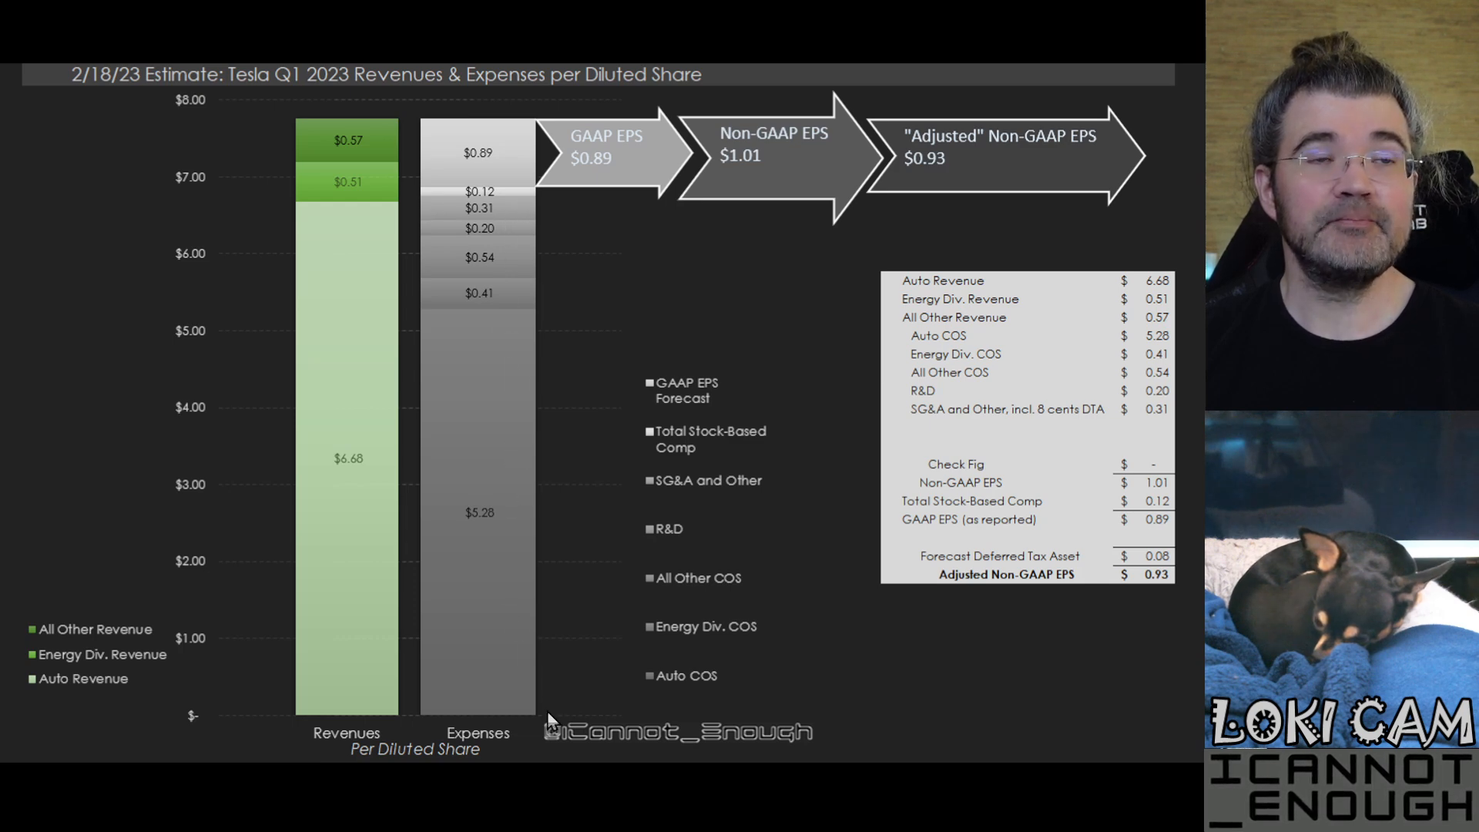
{"action": "mouse_move", "coordinate": [540, 233]}
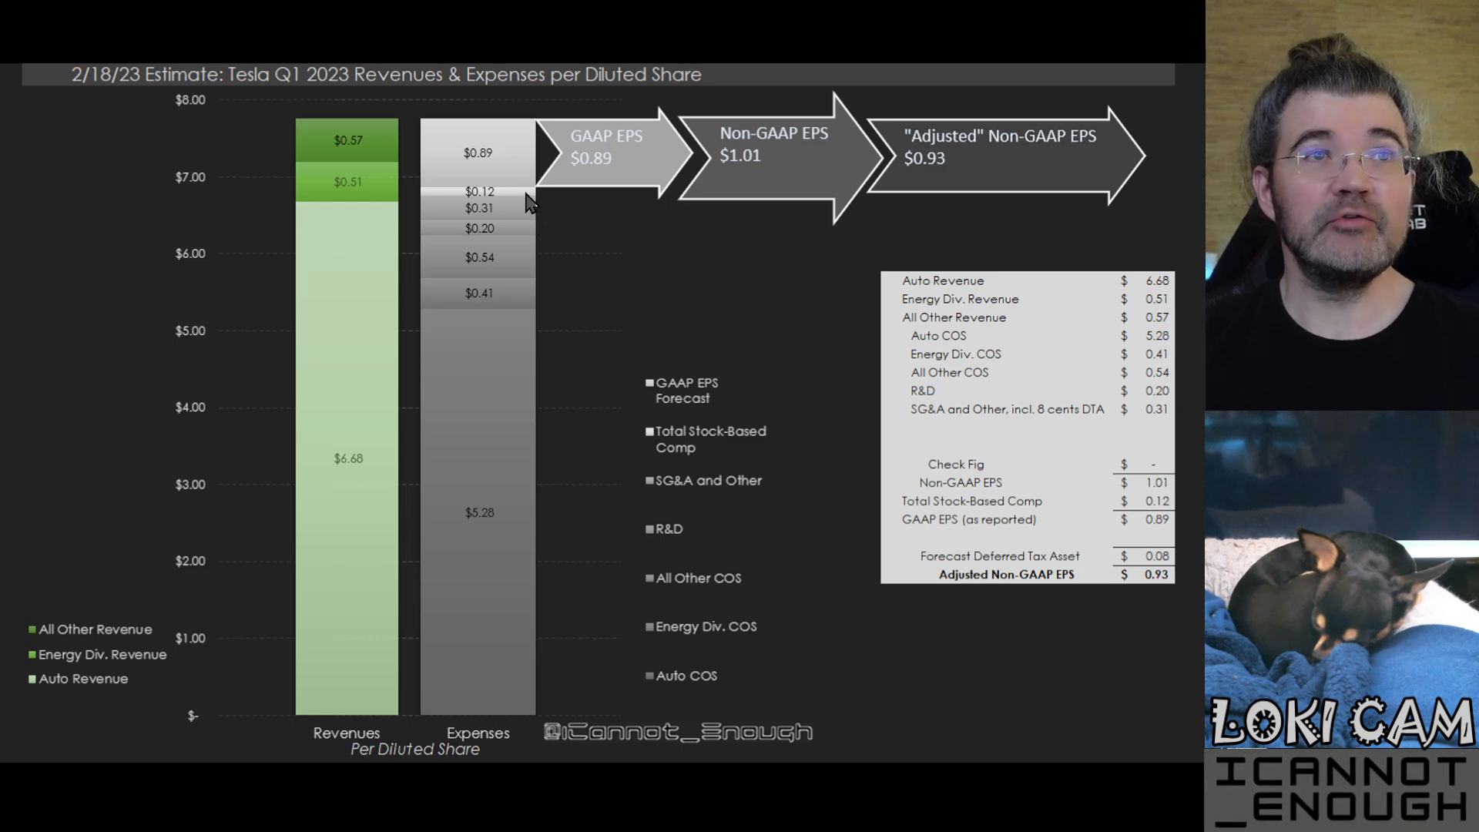
{"action": "mouse_move", "coordinate": [533, 151]}
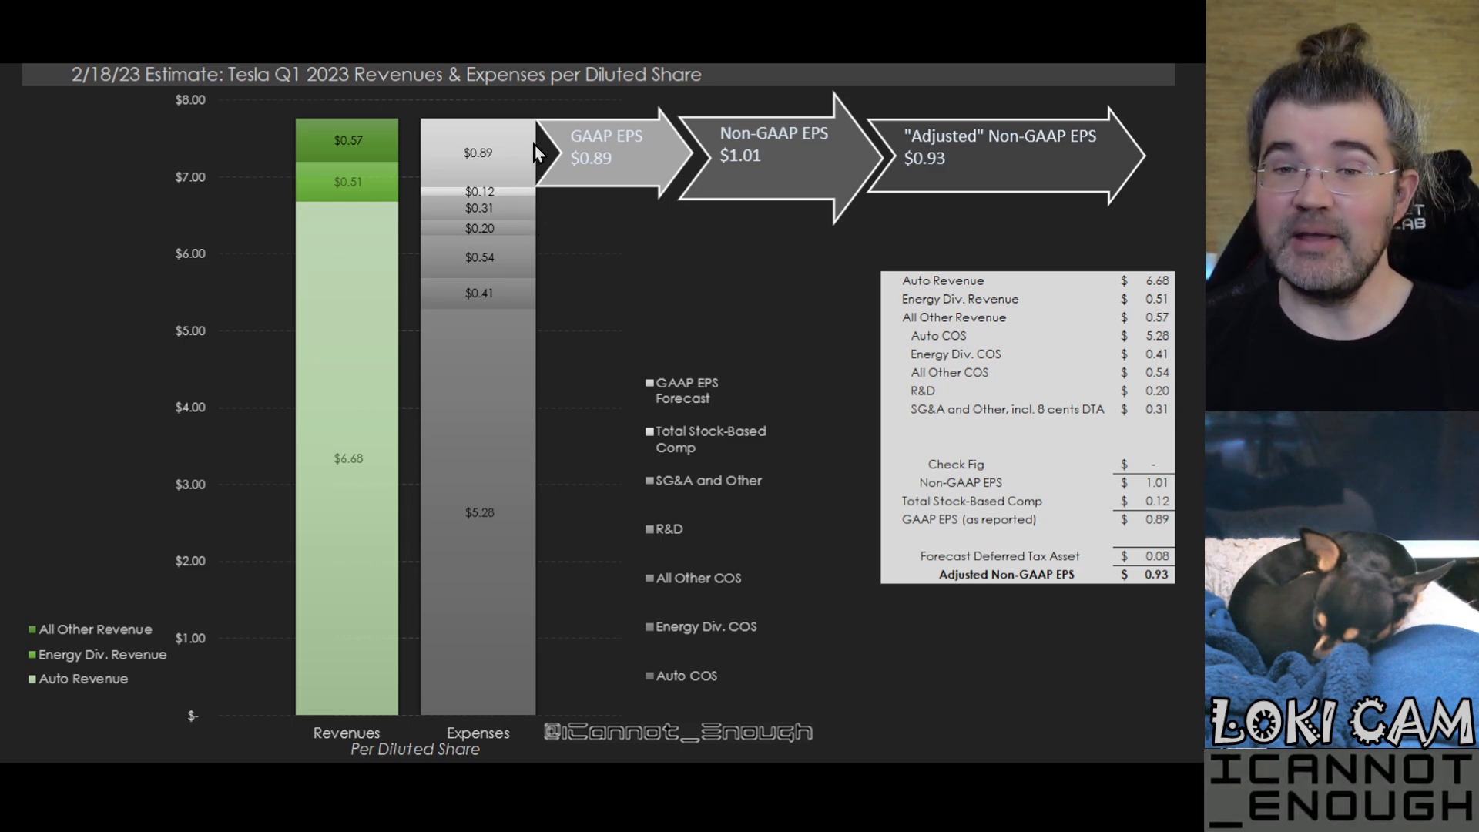
{"action": "mouse_move", "coordinate": [525, 210]}
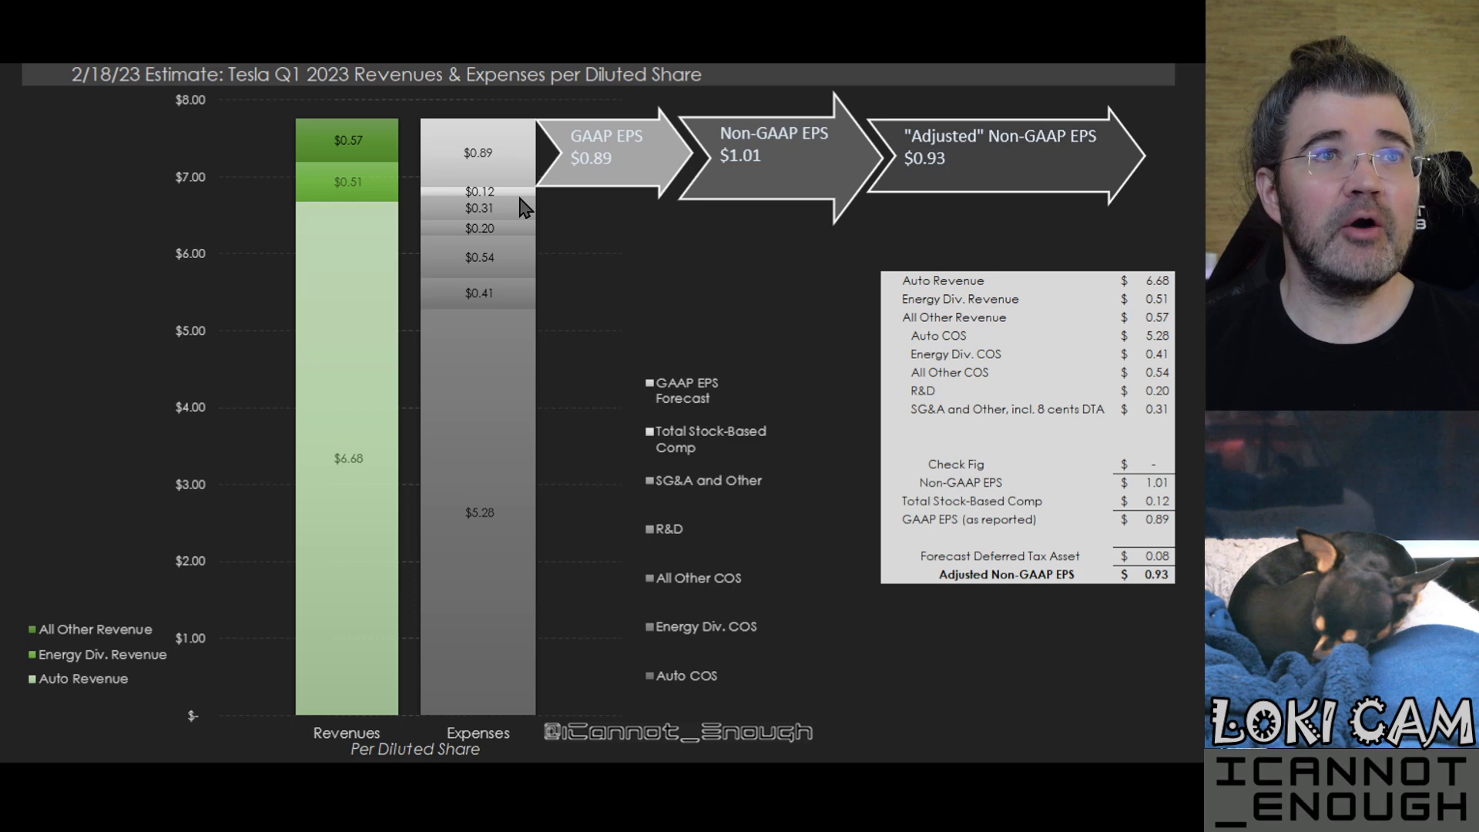
{"action": "mouse_move", "coordinate": [763, 161]}
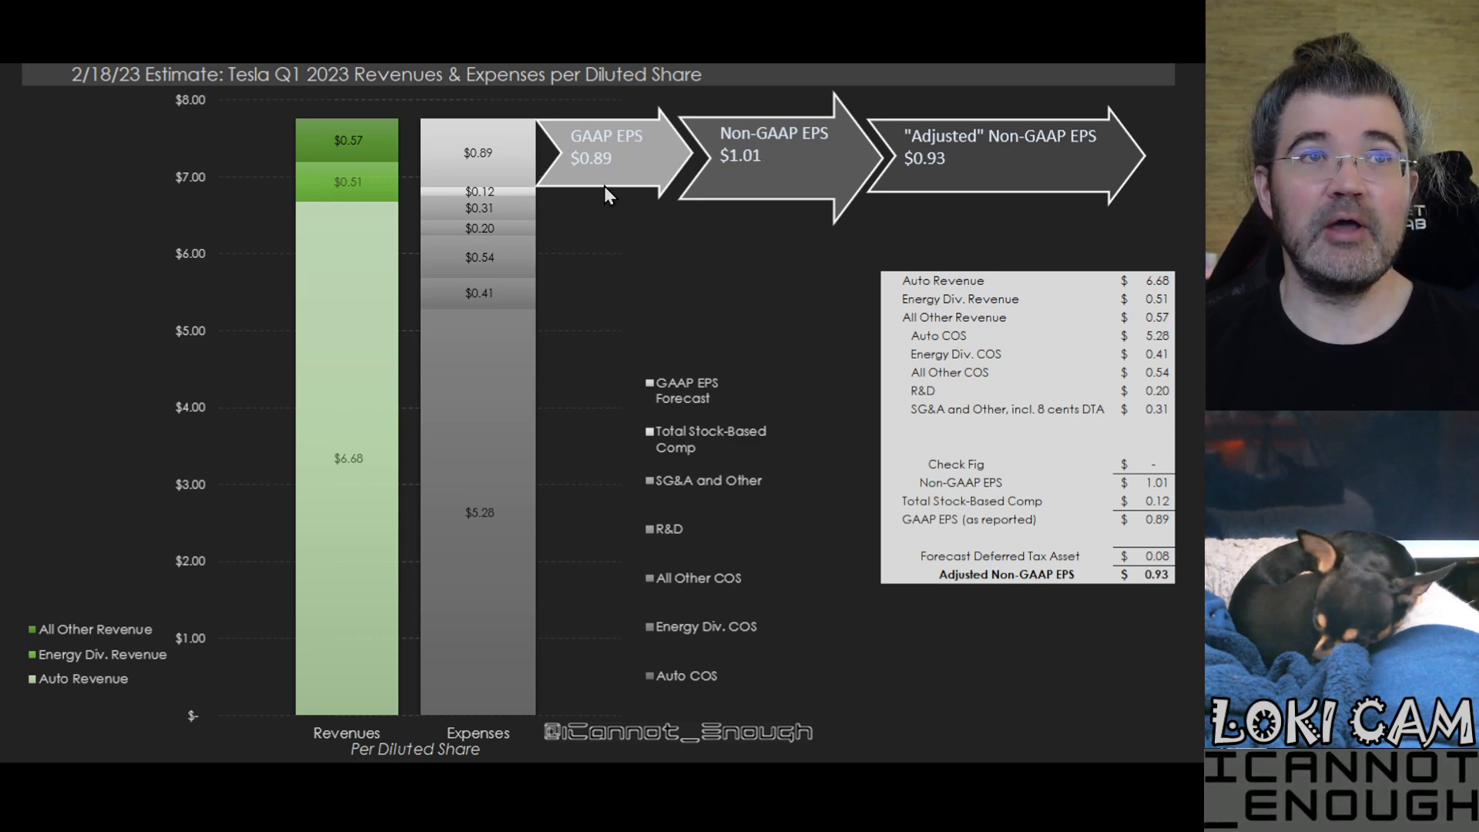
{"action": "mouse_move", "coordinate": [629, 181]}
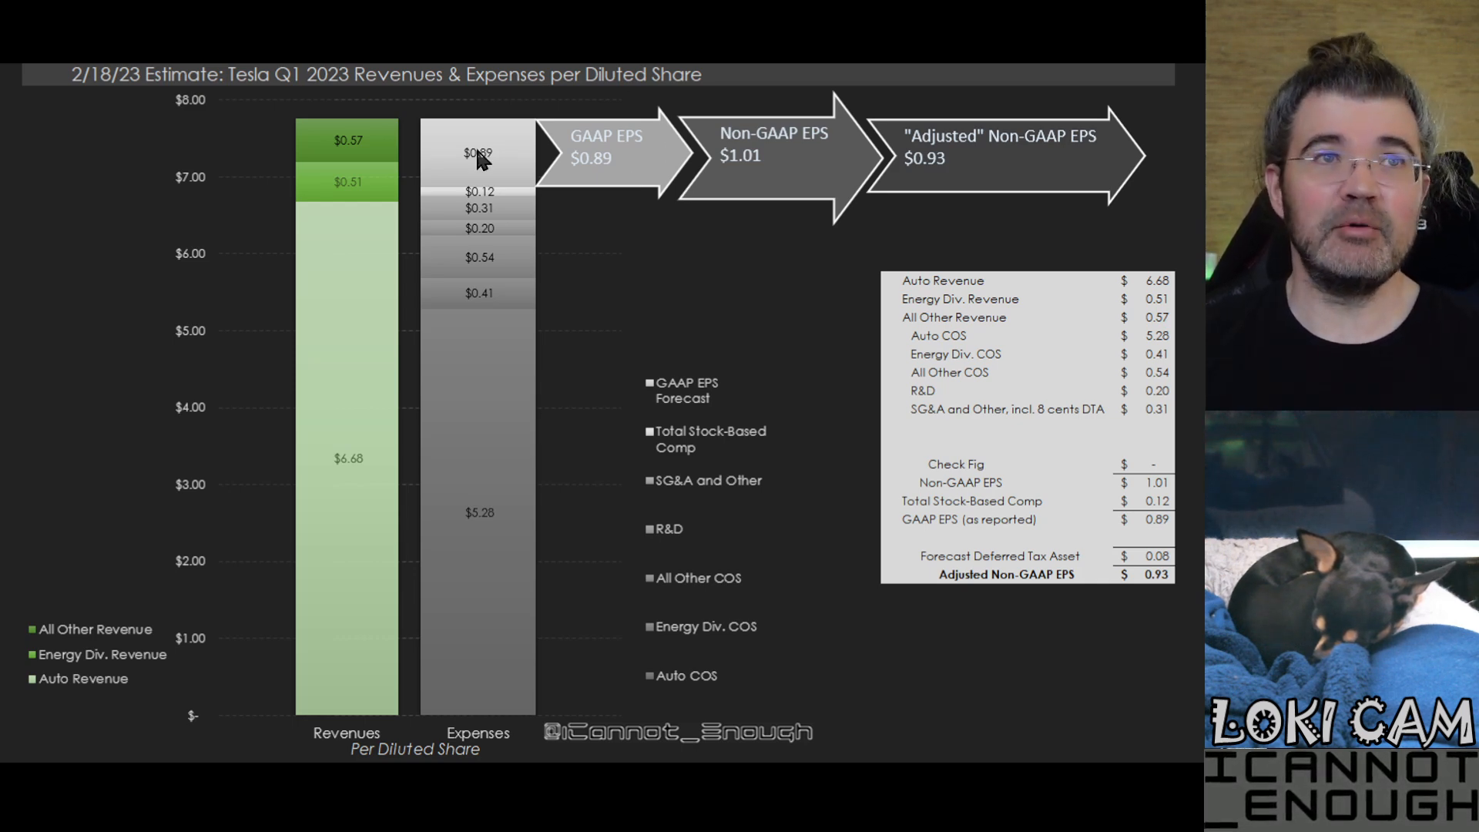
{"action": "mouse_move", "coordinate": [561, 157]}
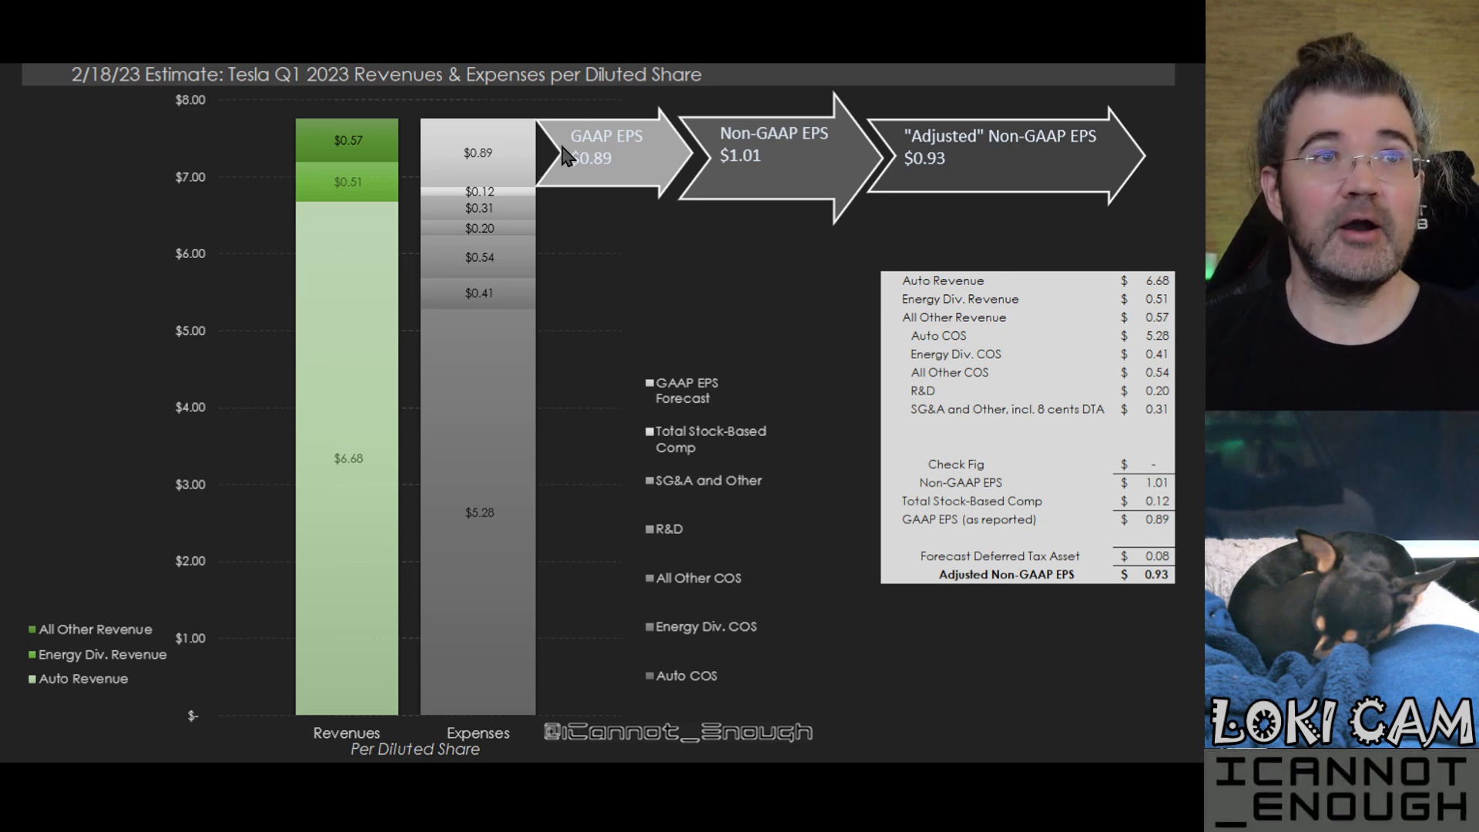
{"action": "mouse_move", "coordinate": [778, 199]}
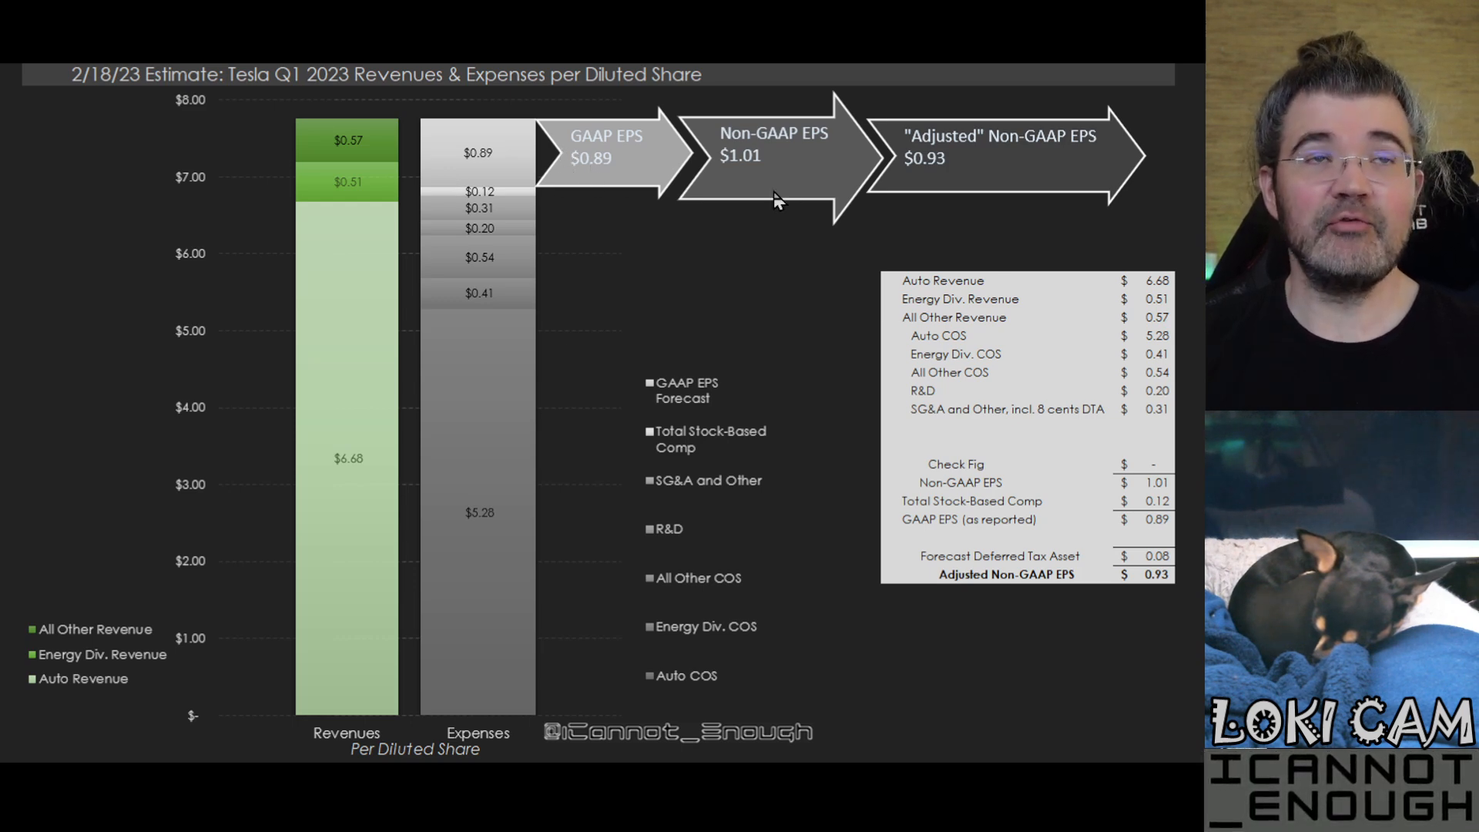
{"action": "mouse_move", "coordinate": [790, 182]}
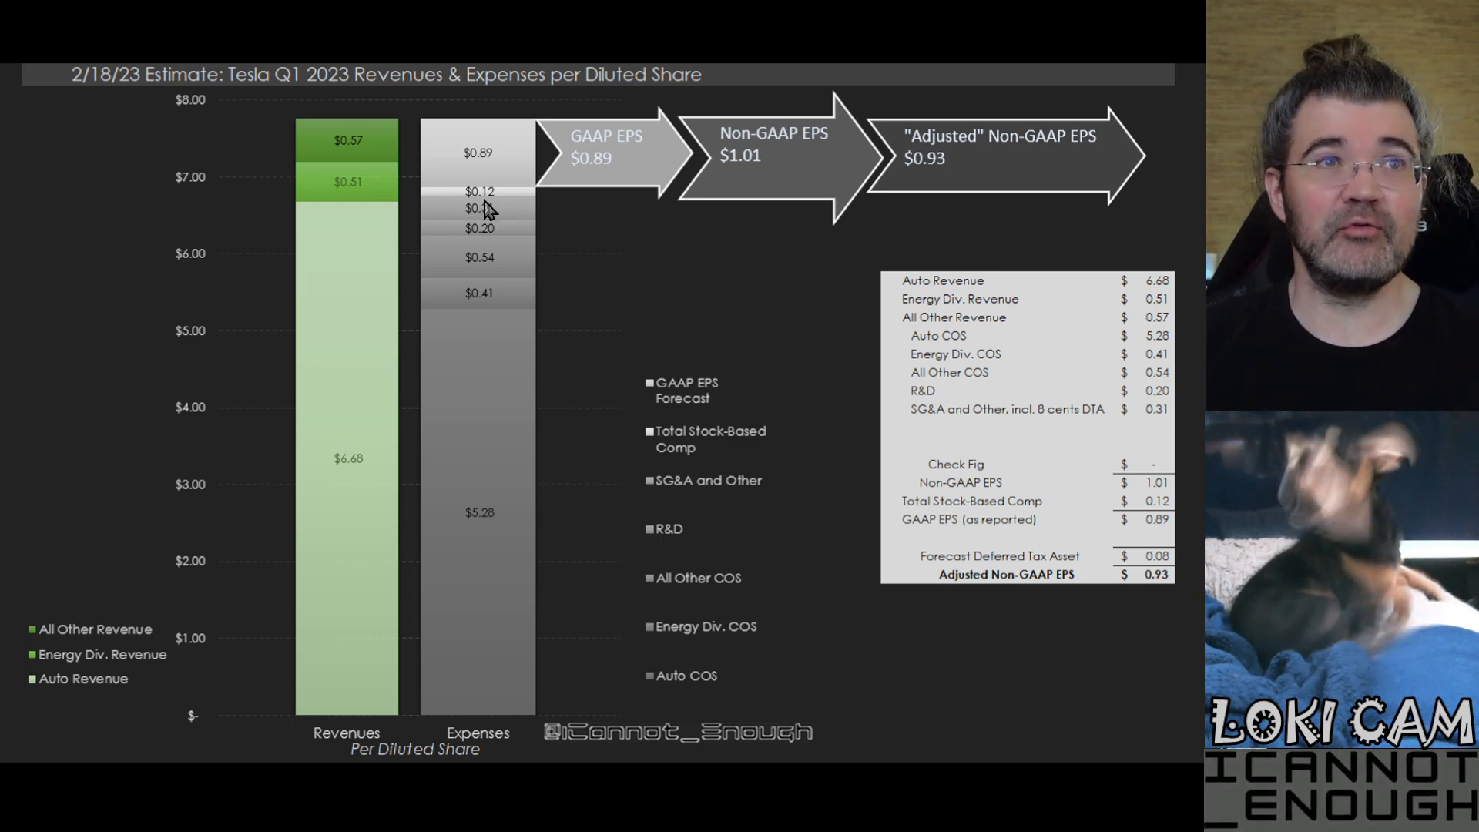
{"action": "mouse_move", "coordinate": [520, 208]}
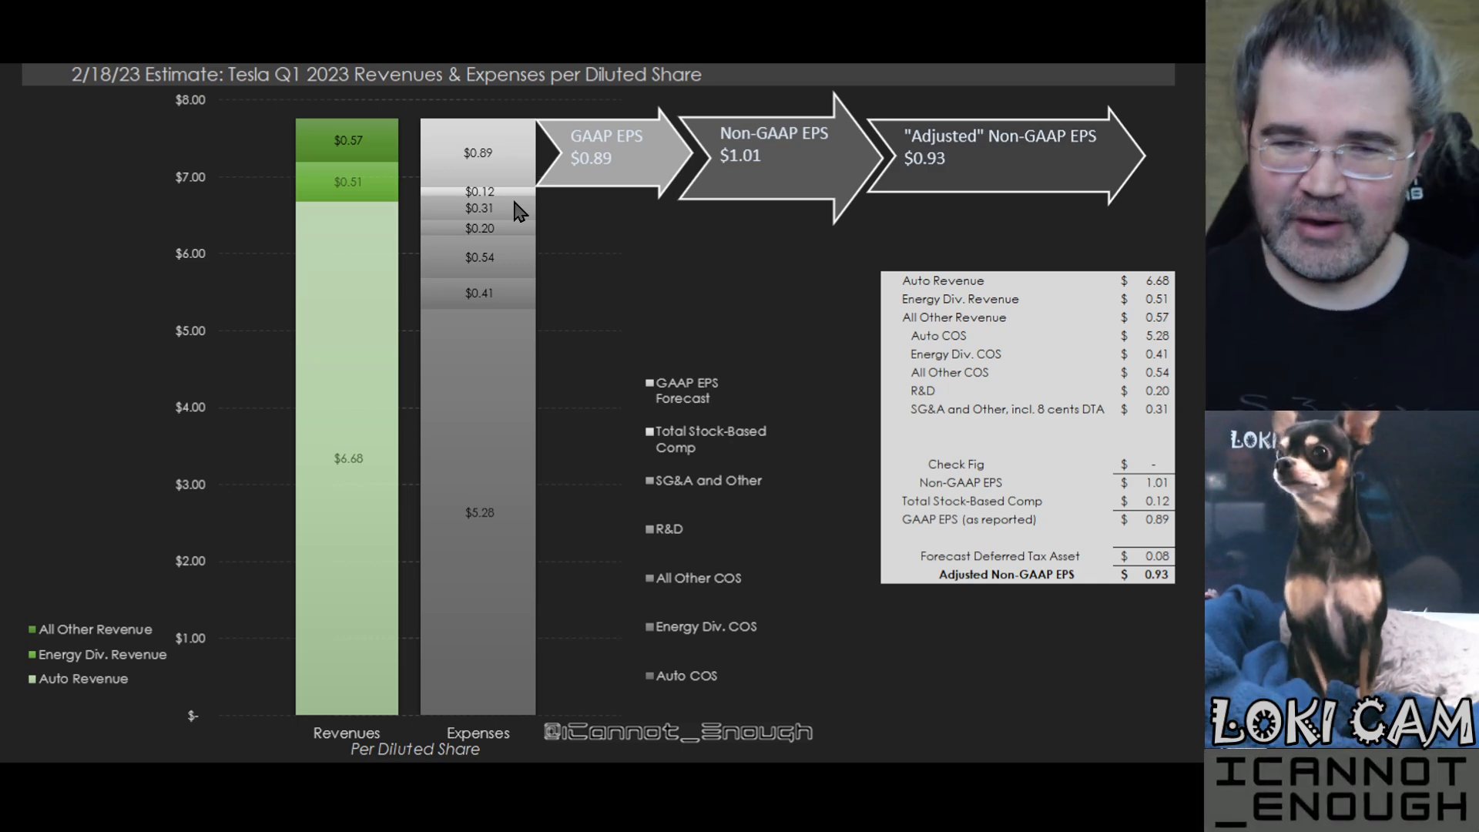
{"action": "mouse_move", "coordinate": [726, 137]}
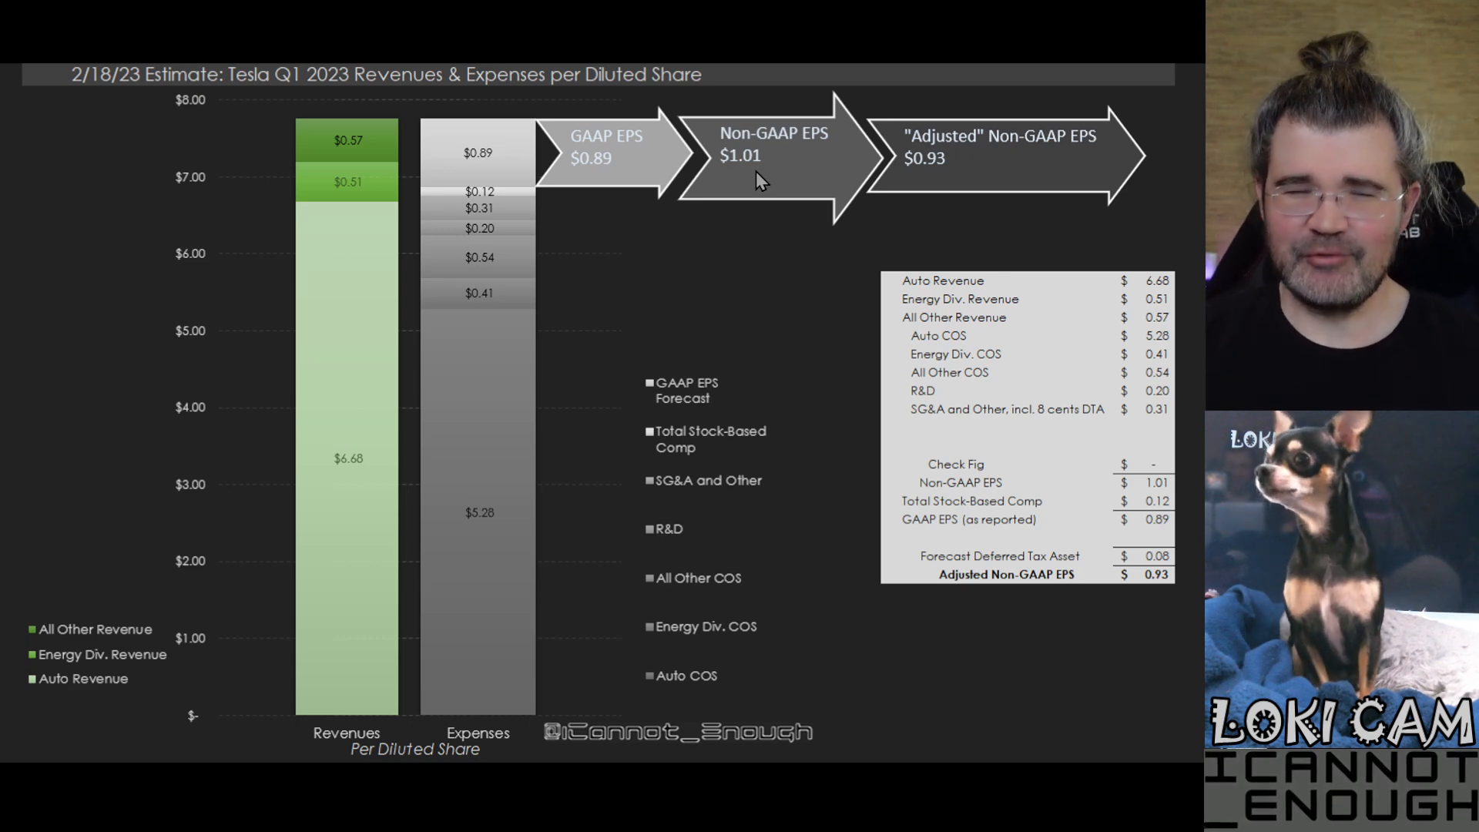
{"action": "mouse_move", "coordinate": [1011, 239]}
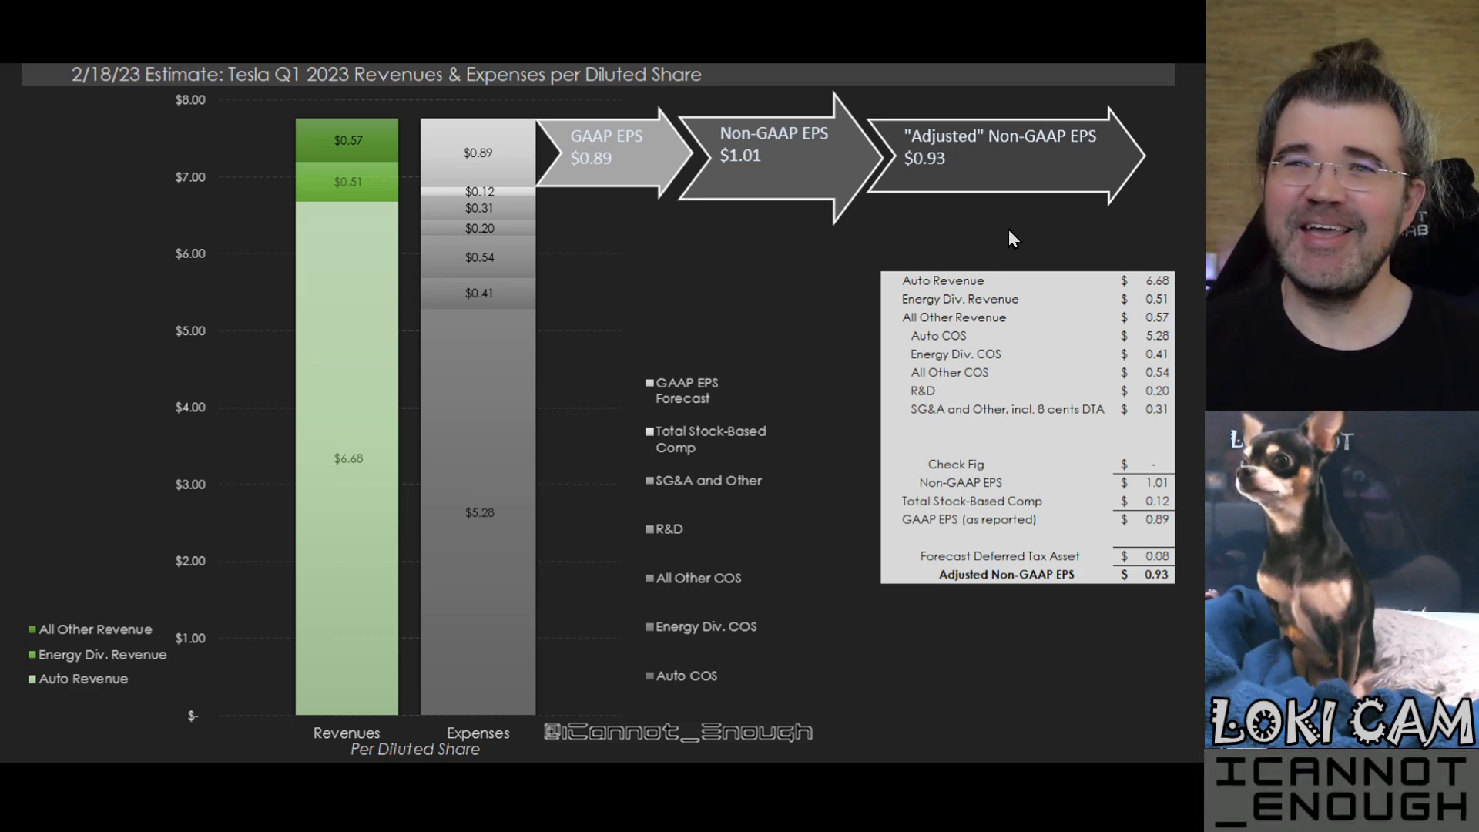
{"action": "mouse_move", "coordinate": [947, 177]}
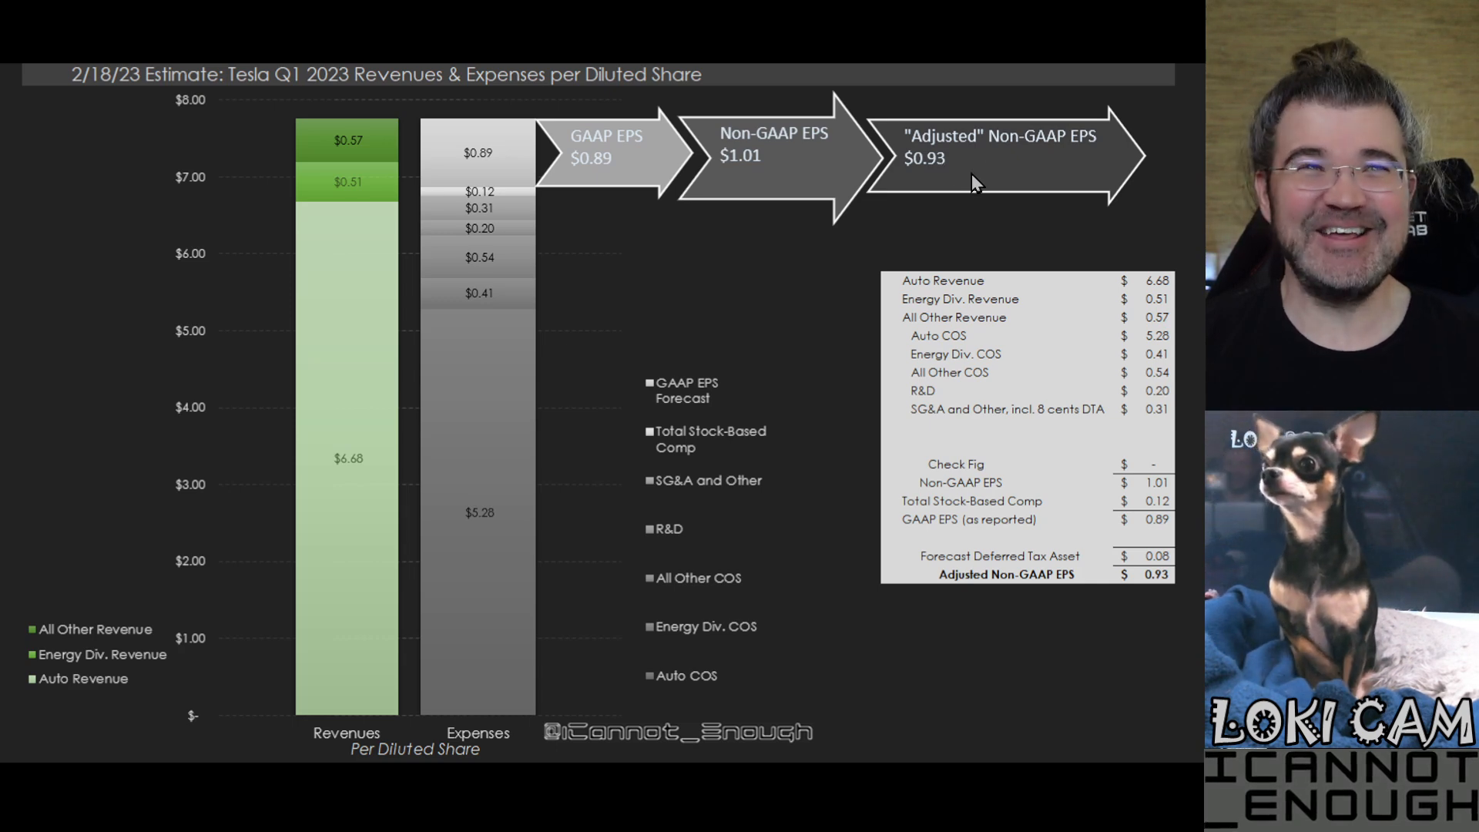
{"action": "mouse_move", "coordinate": [1103, 581]}
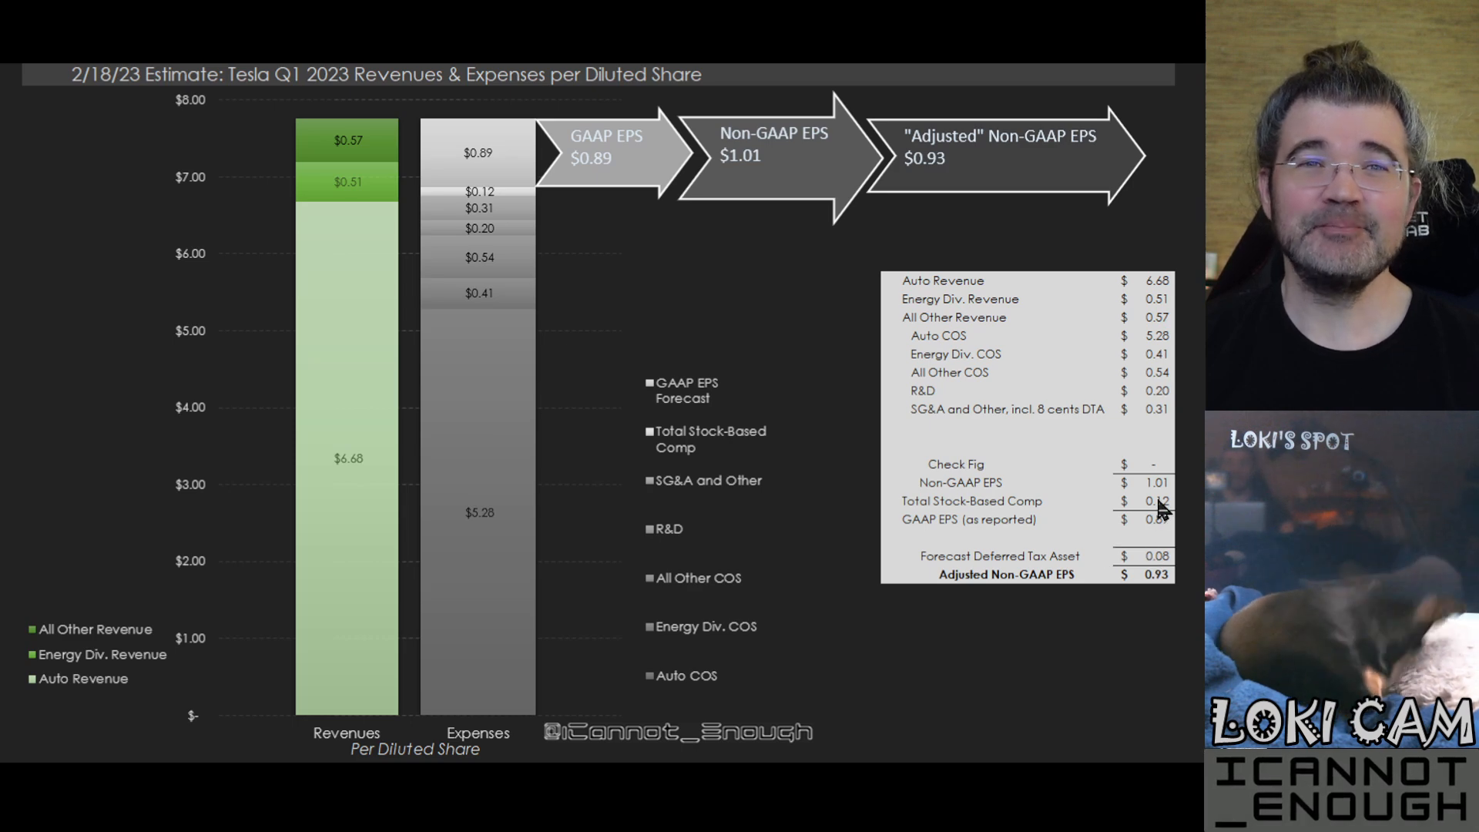
{"action": "mouse_move", "coordinate": [1090, 476]}
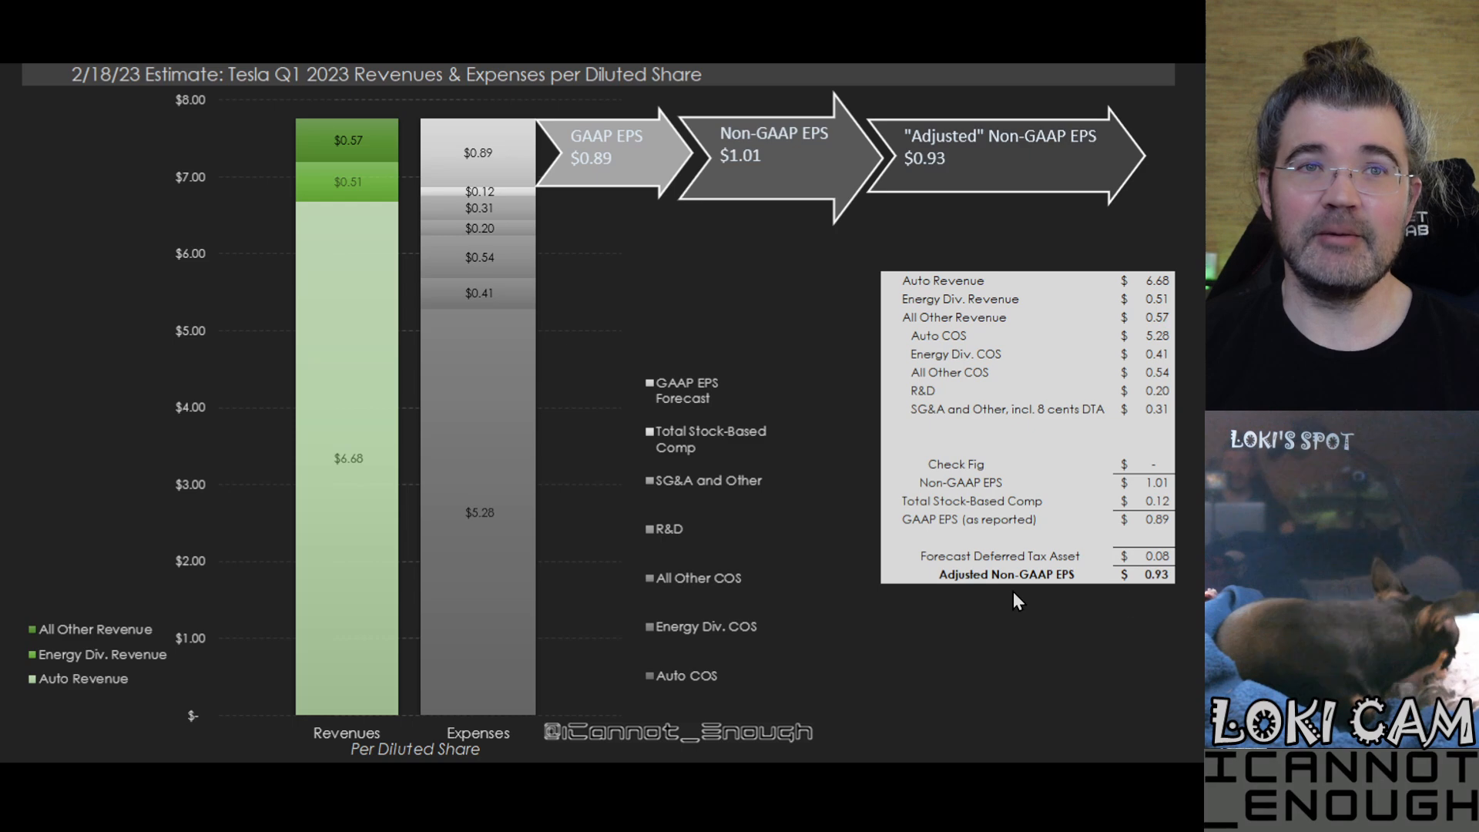
{"action": "mouse_move", "coordinate": [1090, 604]}
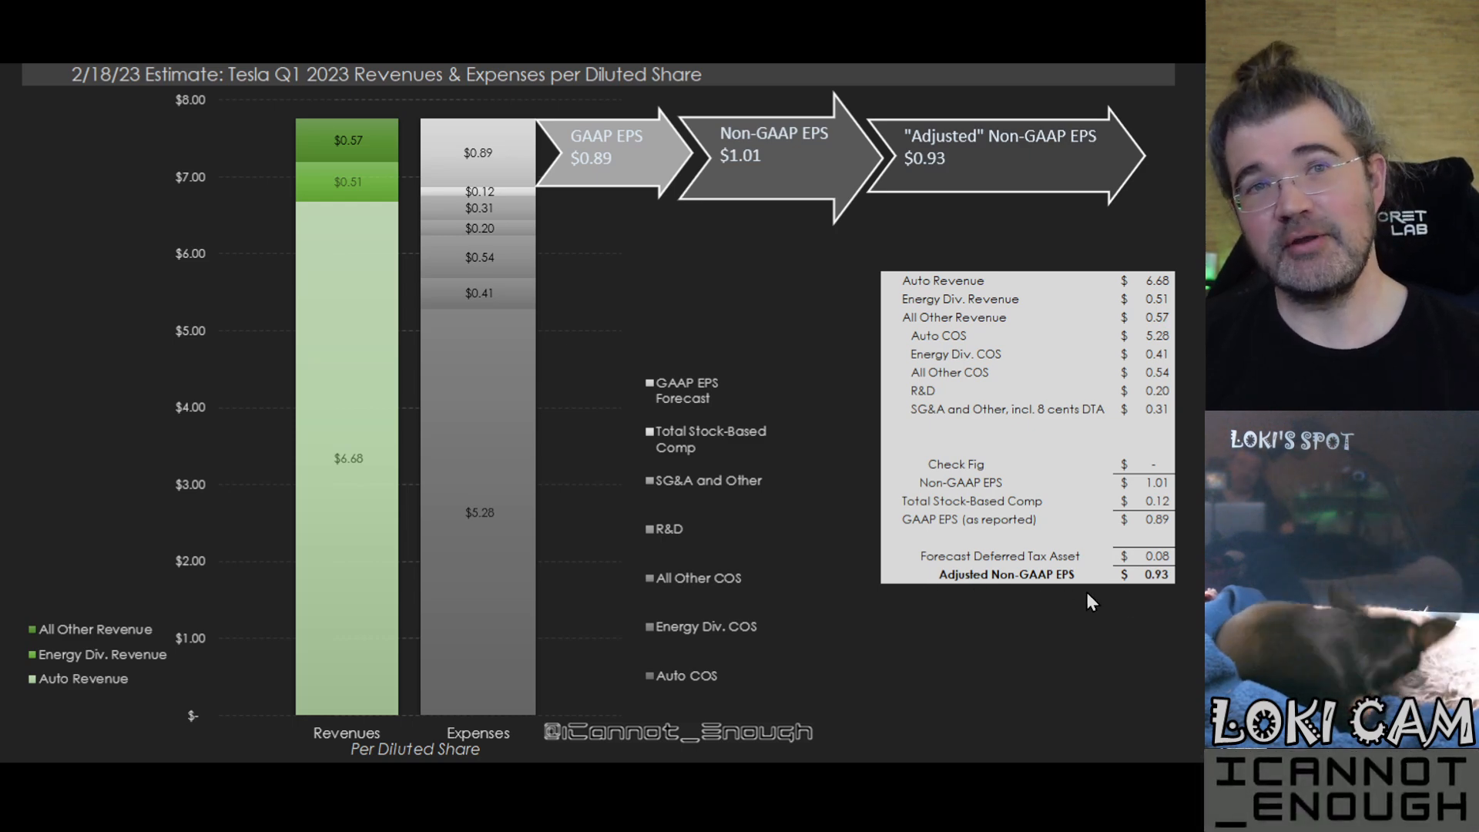